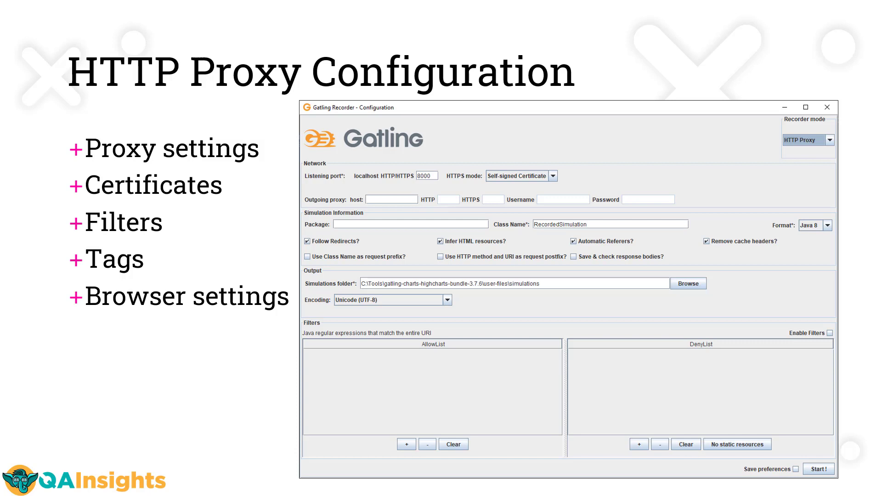
{"action": "mouse_move", "coordinate": [865, 142]}
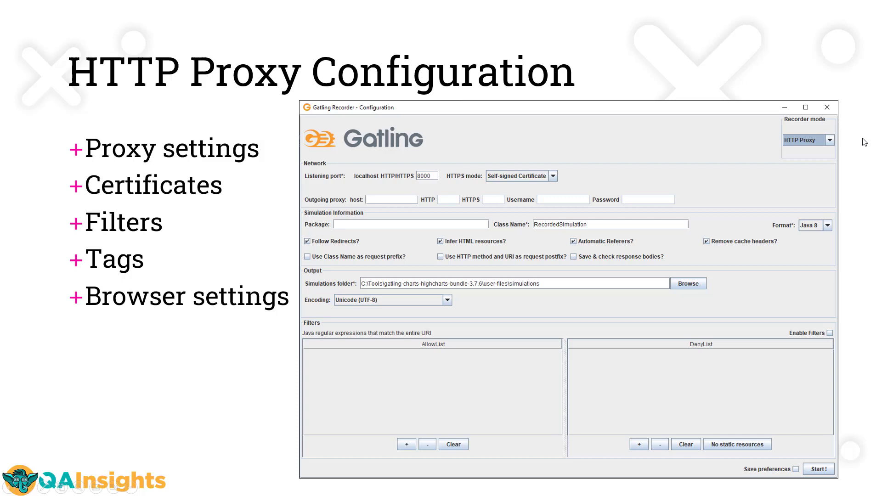
{"action": "mouse_move", "coordinate": [556, 322]}
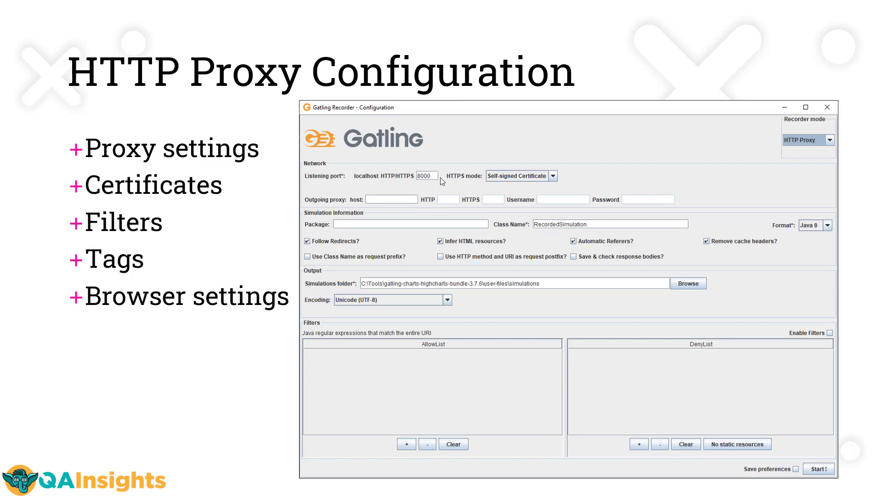
{"action": "mouse_move", "coordinate": [516, 164]}
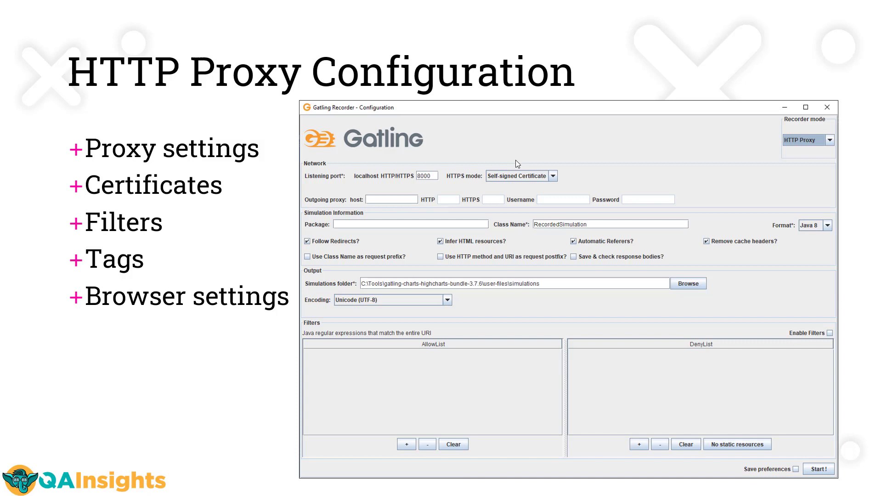
{"action": "mouse_move", "coordinate": [478, 193]}
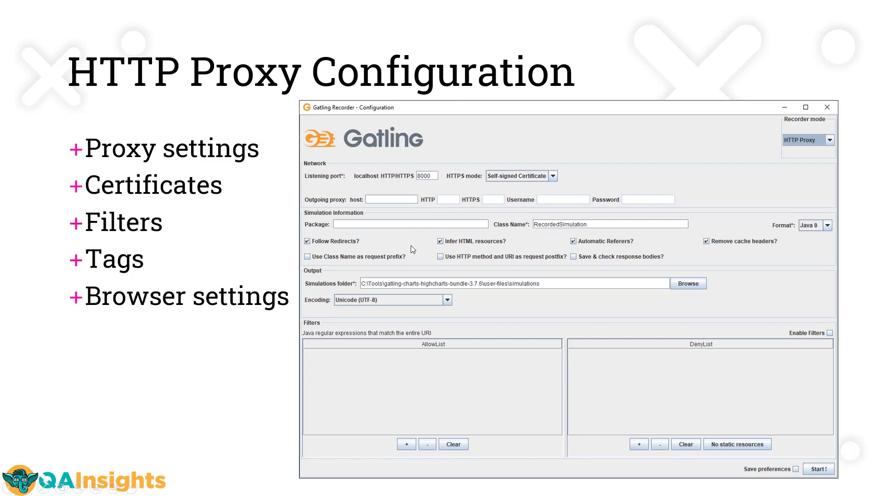
{"action": "mouse_move", "coordinate": [475, 264]}
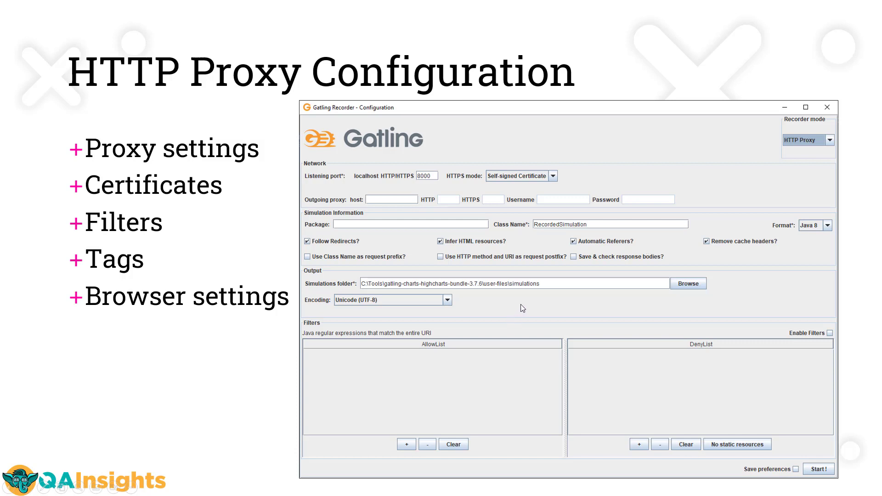
{"action": "mouse_move", "coordinate": [794, 286]}
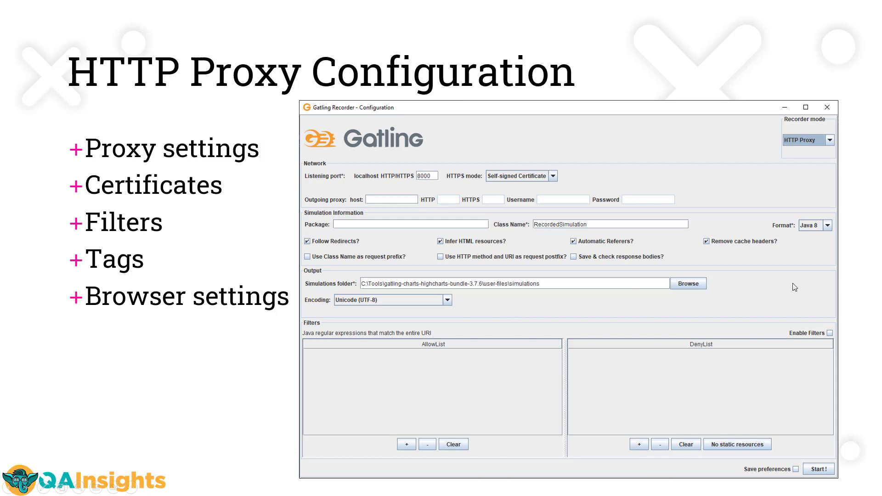
{"action": "mouse_move", "coordinate": [817, 244]}
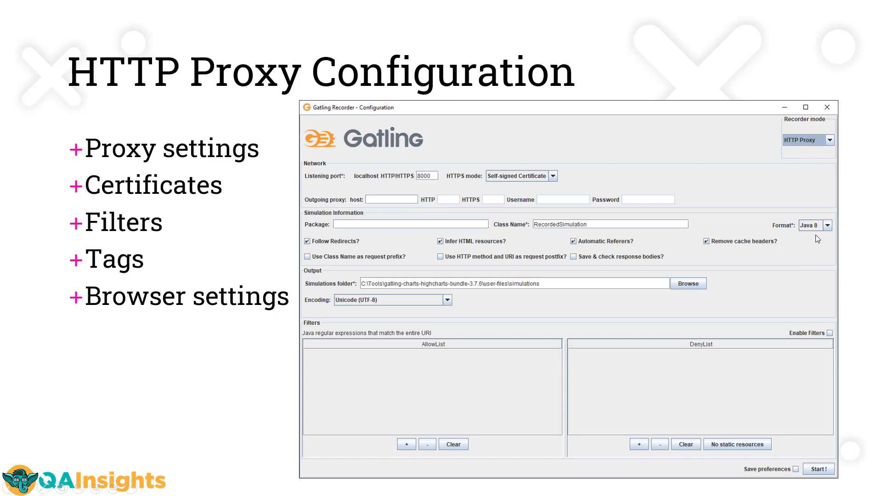
{"action": "mouse_move", "coordinate": [453, 307]}
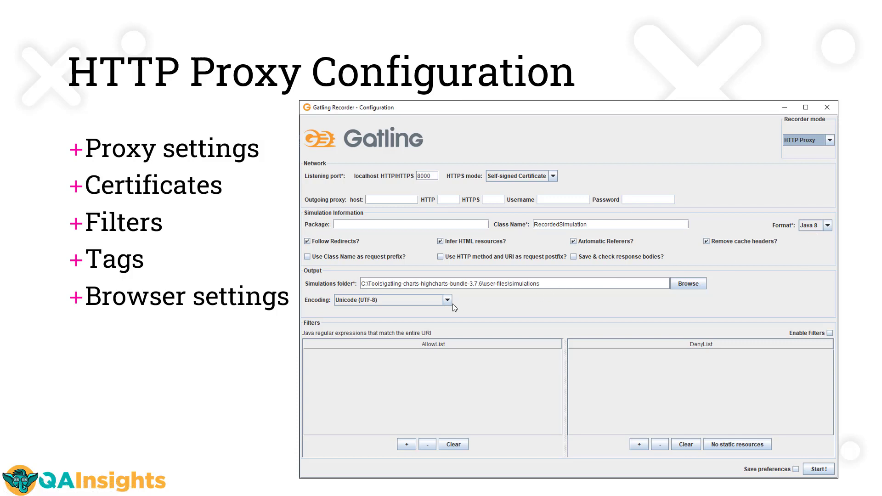
{"action": "mouse_move", "coordinate": [641, 386]}
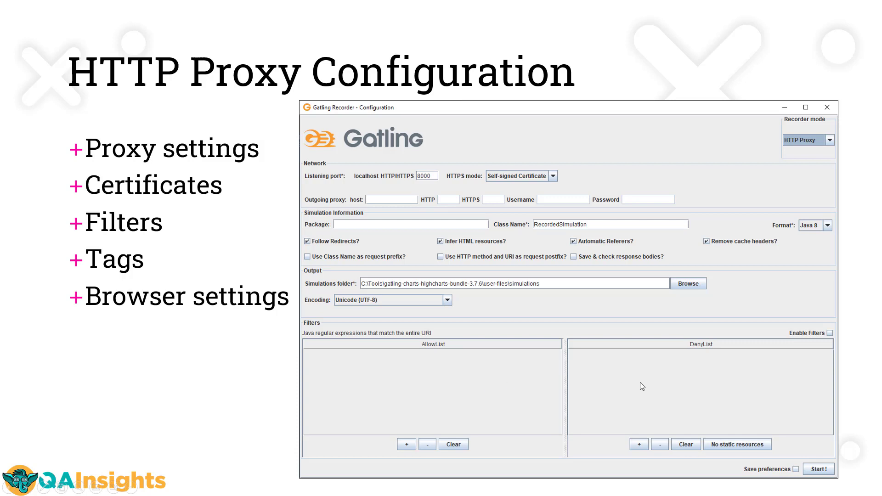
{"action": "mouse_move", "coordinate": [644, 386]}
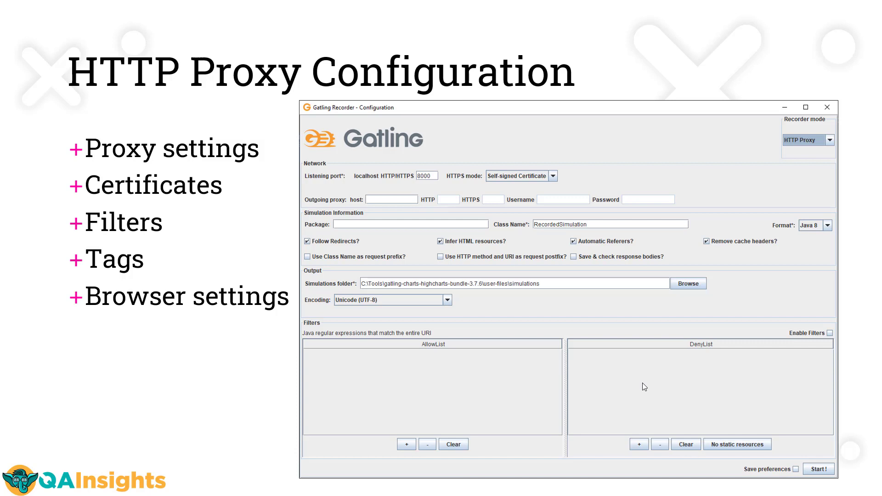
{"action": "mouse_move", "coordinate": [481, 400]}
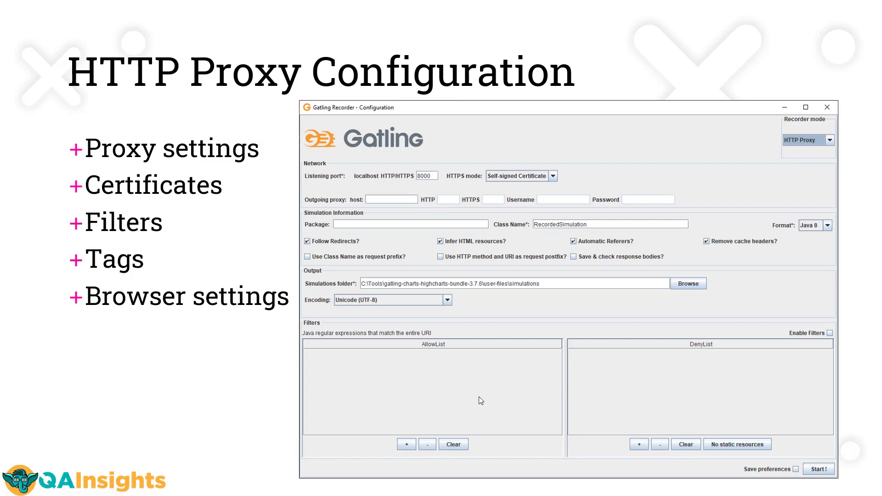
{"action": "mouse_move", "coordinate": [534, 397]}
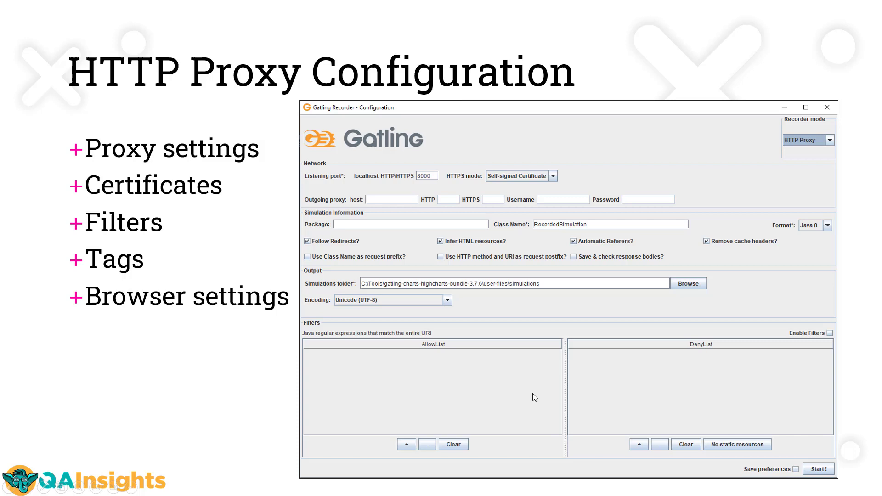
{"action": "mouse_move", "coordinate": [806, 415]}
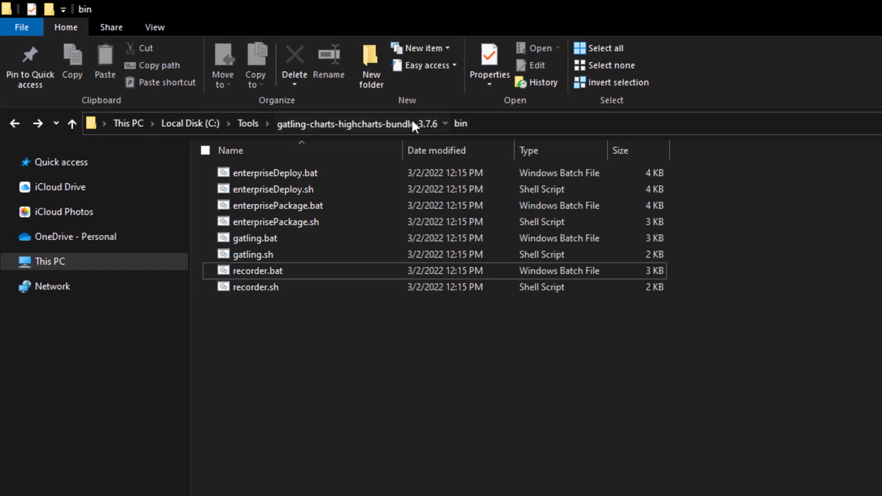
- Run the recorder script from gatling-charts-highcharts-bundle-3.7.6\bin to start Gatling Recorder
{"action": "left_click", "coordinate": [348, 124]}
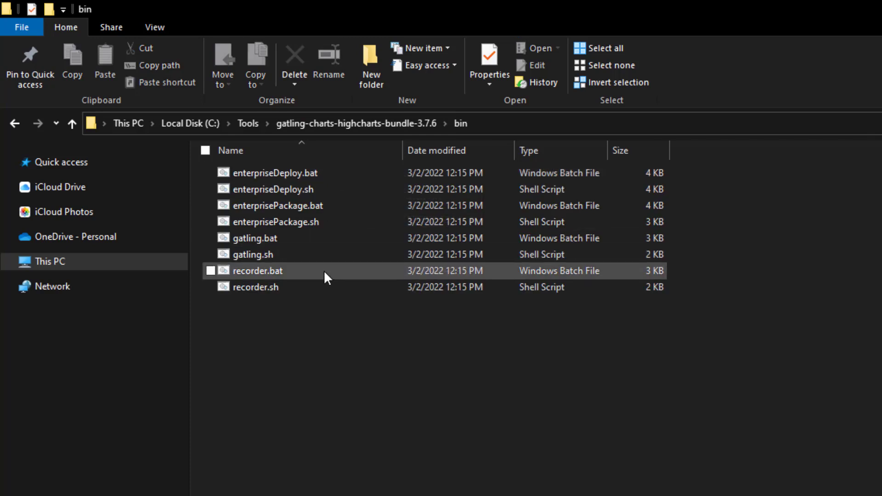
{"action": "left_click", "coordinate": [258, 271]}
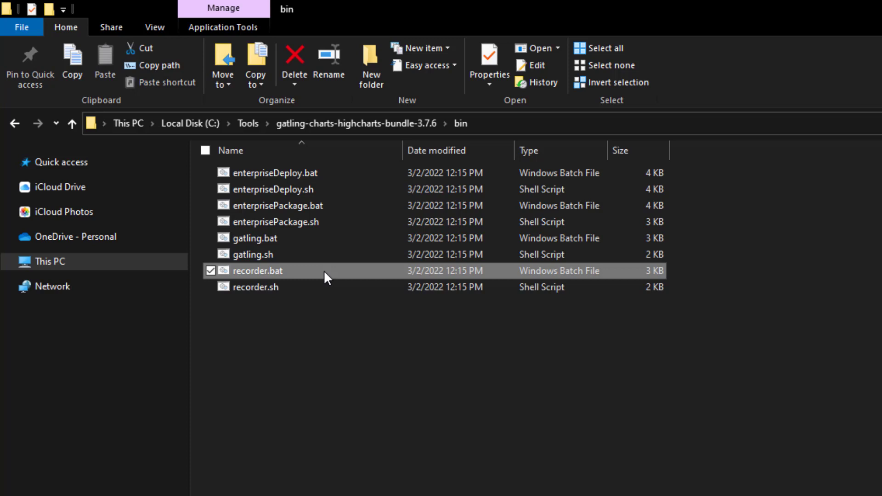
{"action": "left_click", "coordinate": [255, 287]}
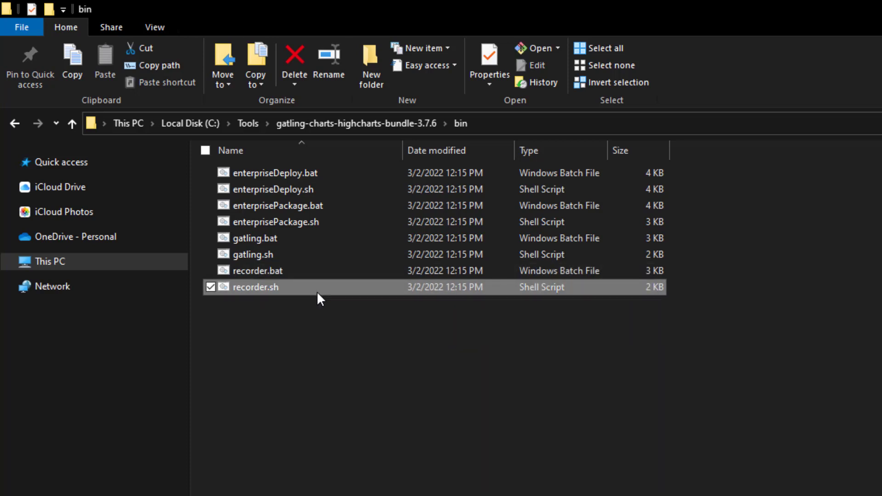
{"action": "double_click", "coordinate": [256, 287]}
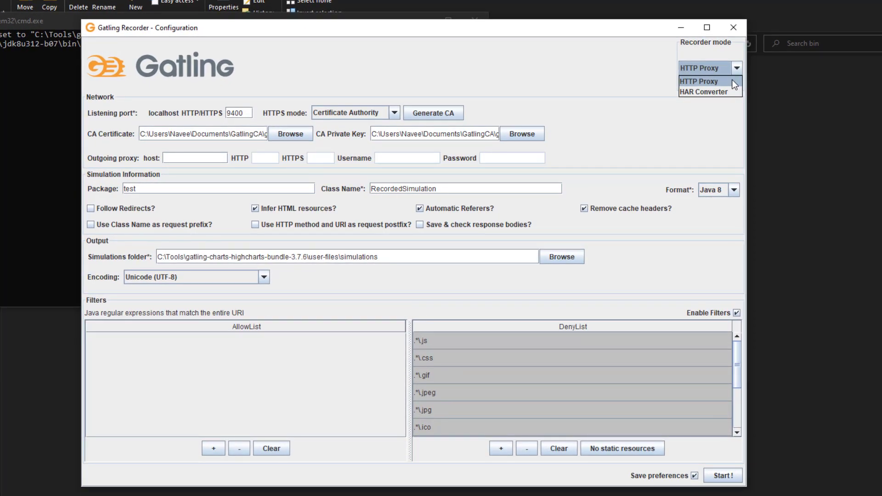
{"action": "left_click", "coordinate": [706, 80]}
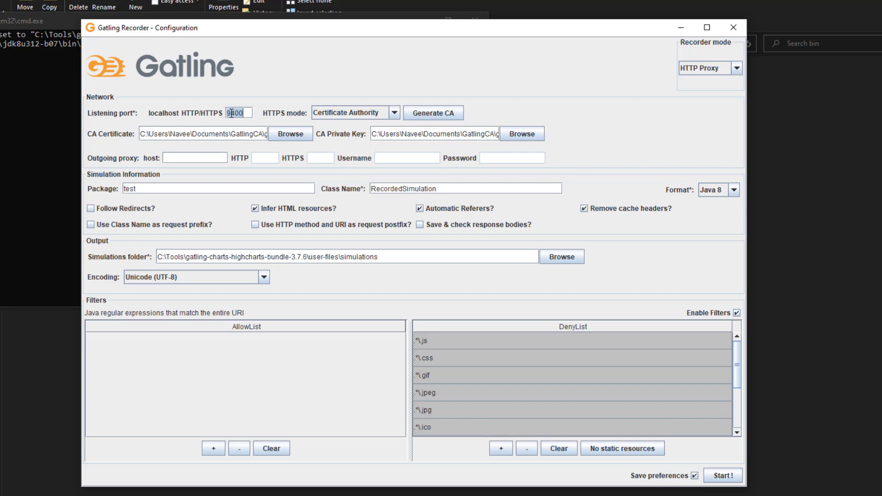
{"action": "left_click", "coordinate": [395, 112]}
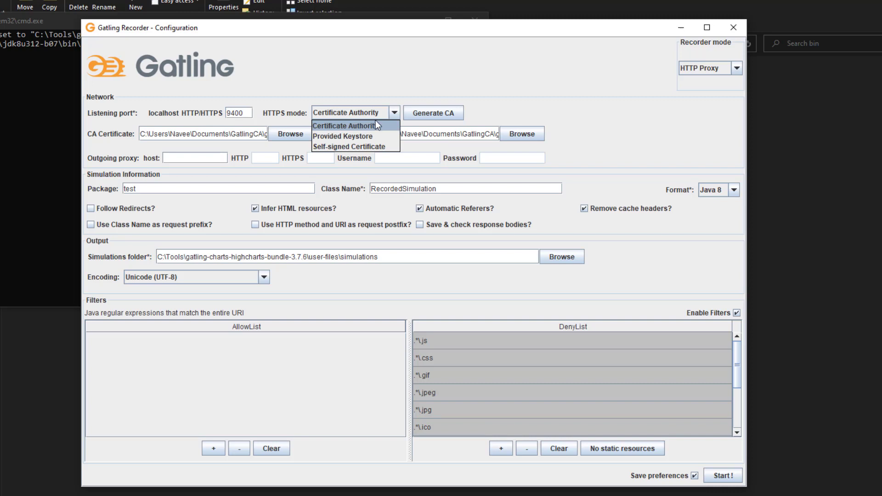
{"action": "left_click", "coordinate": [349, 146]}
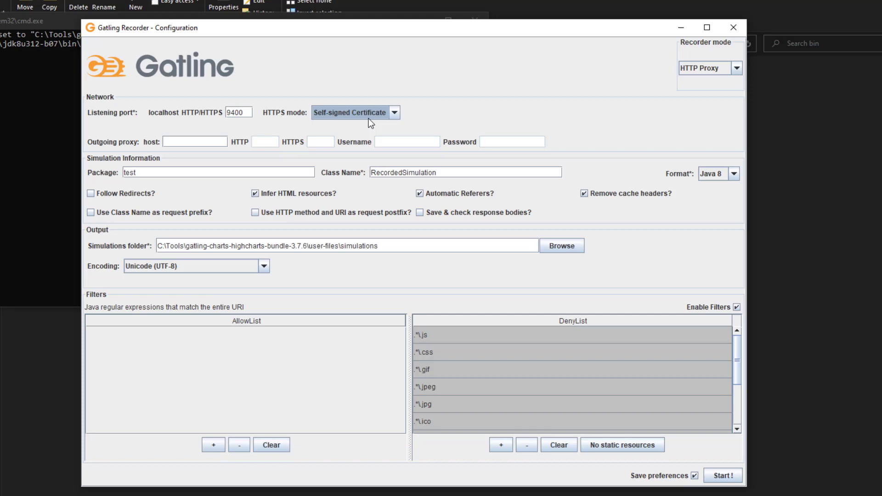
{"action": "left_click", "coordinate": [397, 112]}
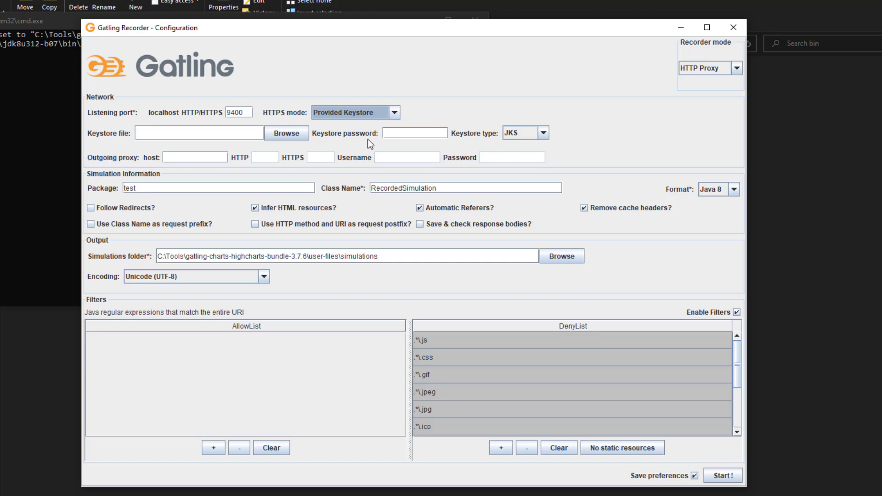
{"action": "mouse_move", "coordinate": [480, 148]}
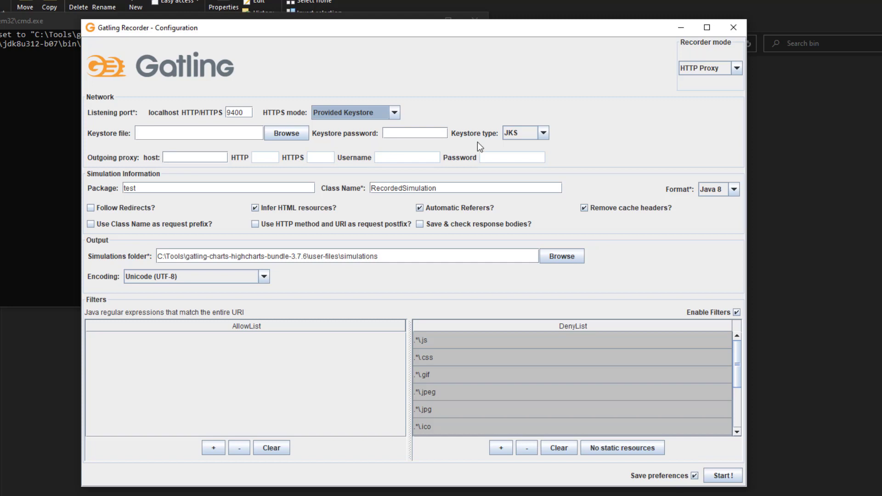
{"action": "left_click", "coordinate": [544, 133]}
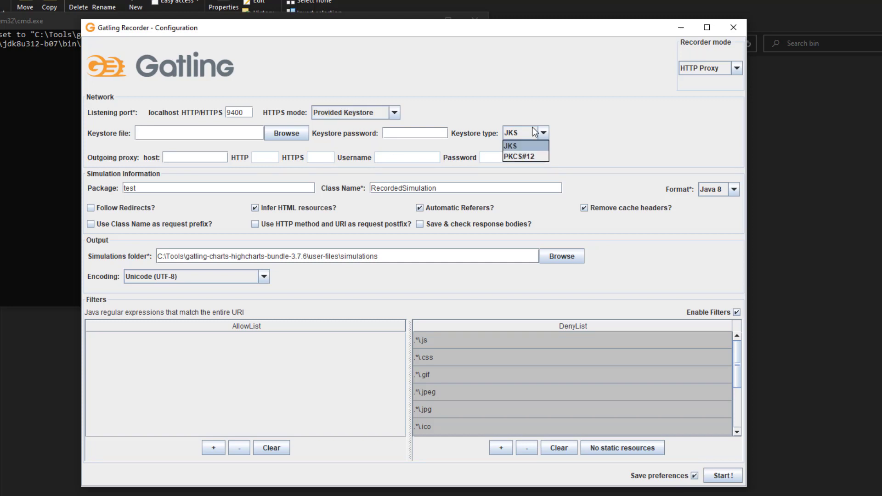
{"action": "mouse_move", "coordinate": [545, 143]}
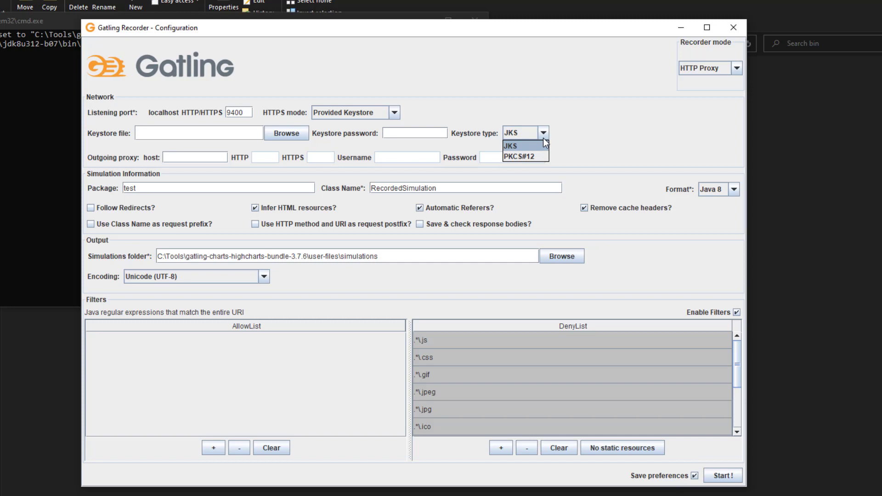
{"action": "left_click", "coordinate": [394, 113]}
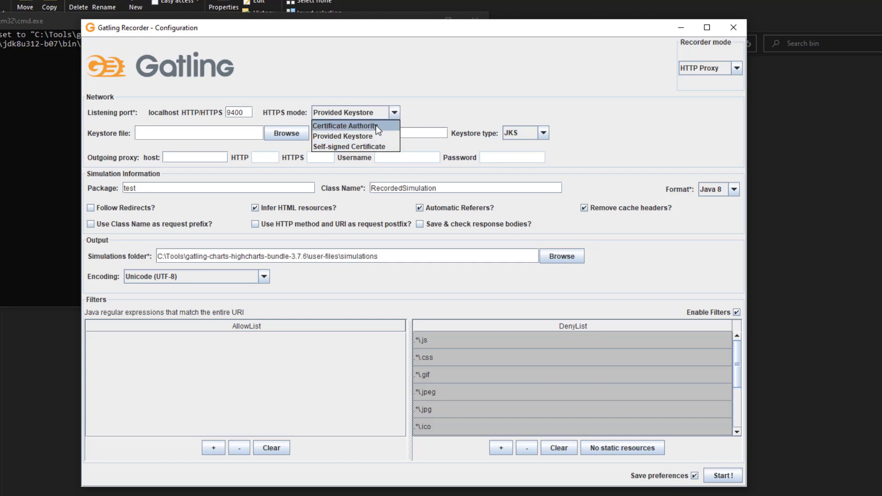
{"action": "left_click", "coordinate": [346, 126]}
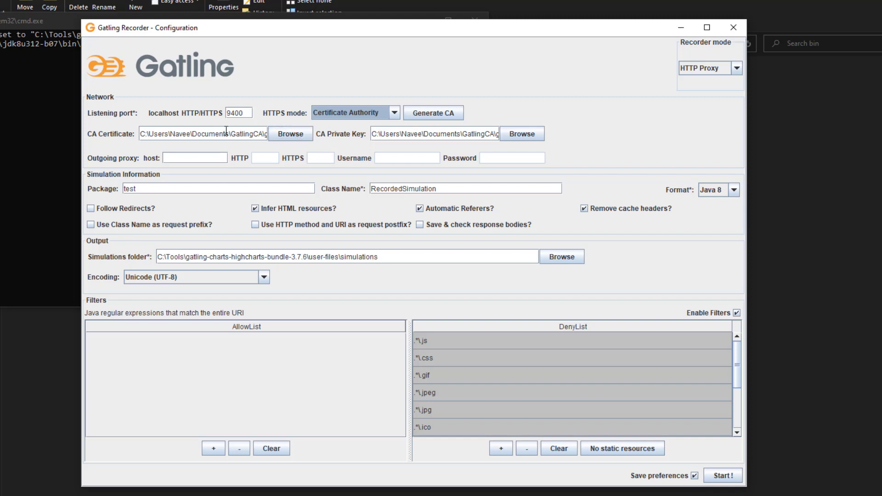
{"action": "mouse_move", "coordinate": [833, 268]}
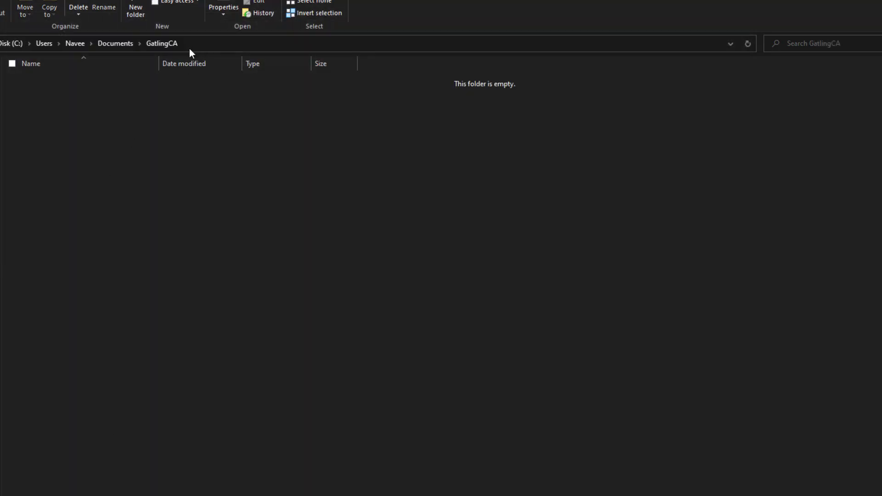
{"action": "mouse_move", "coordinate": [198, 240]}
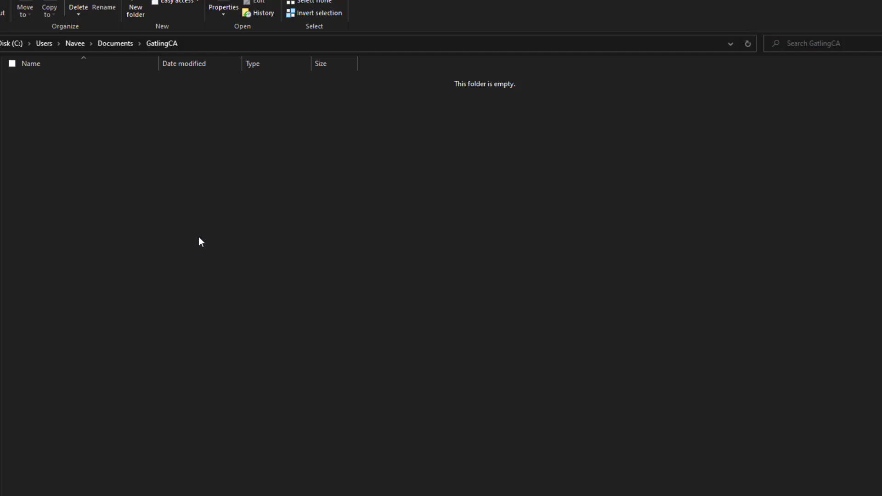
{"action": "mouse_move", "coordinate": [206, 241]}
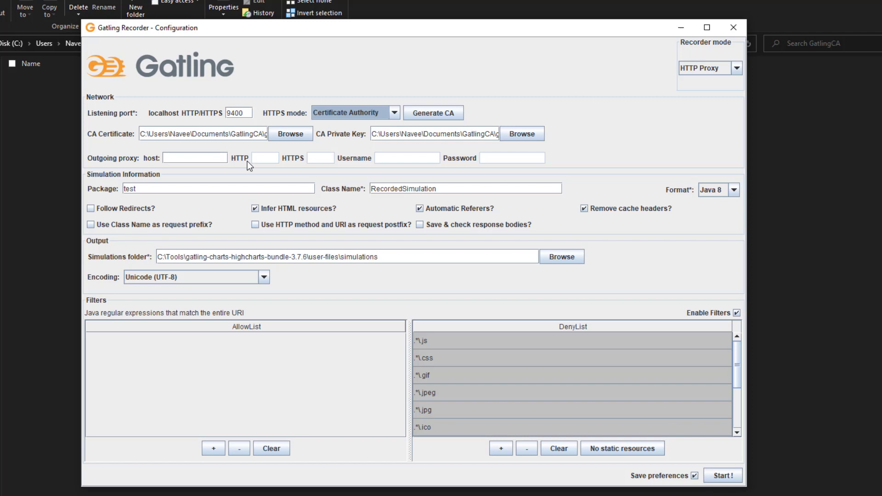
- Generate a new CA, saving gatlingCA.cert.pem and gatlingCA.key.pem into Documents\GatlingCA
{"action": "left_click", "coordinate": [239, 112]}
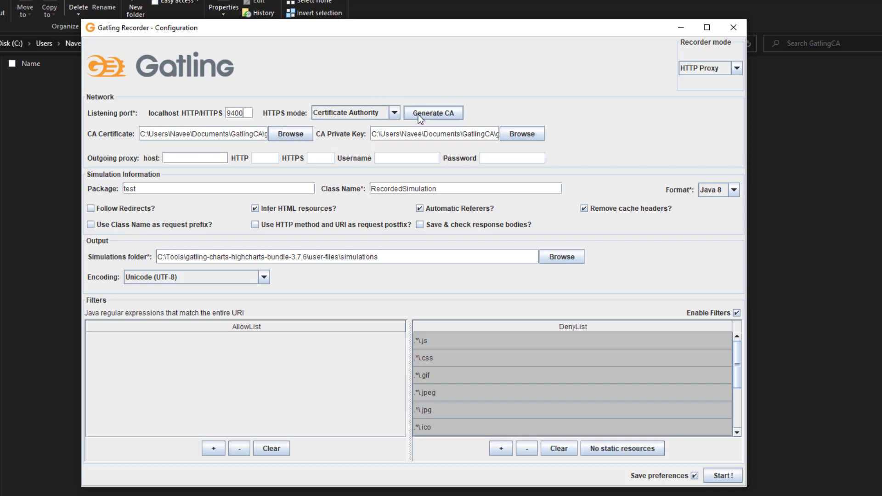
{"action": "left_click", "coordinate": [228, 134]}
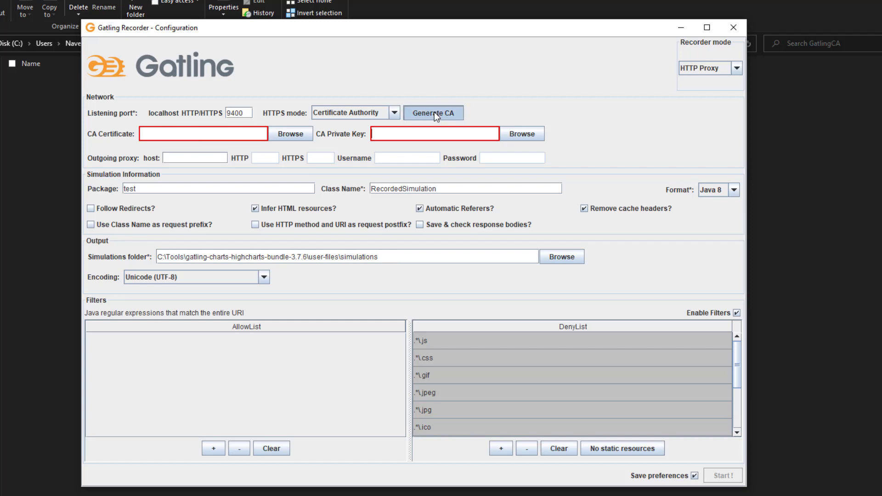
{"action": "left_click", "coordinate": [432, 113]}
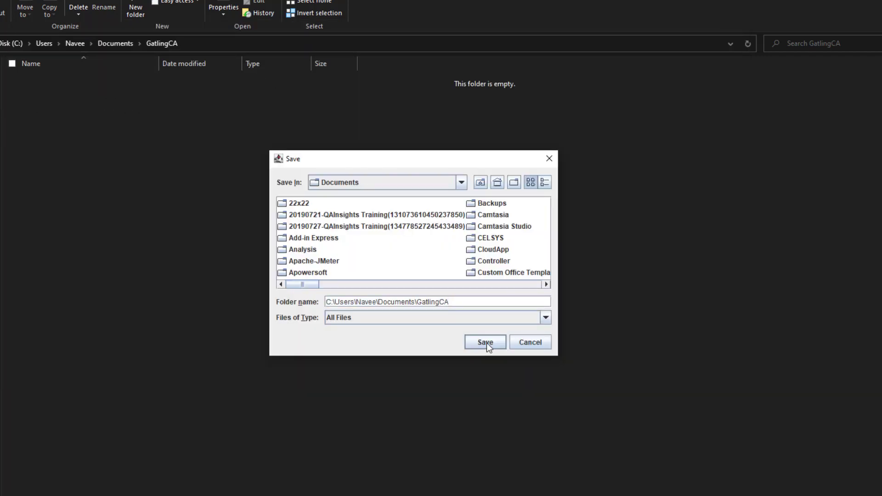
{"action": "left_click", "coordinate": [484, 342]}
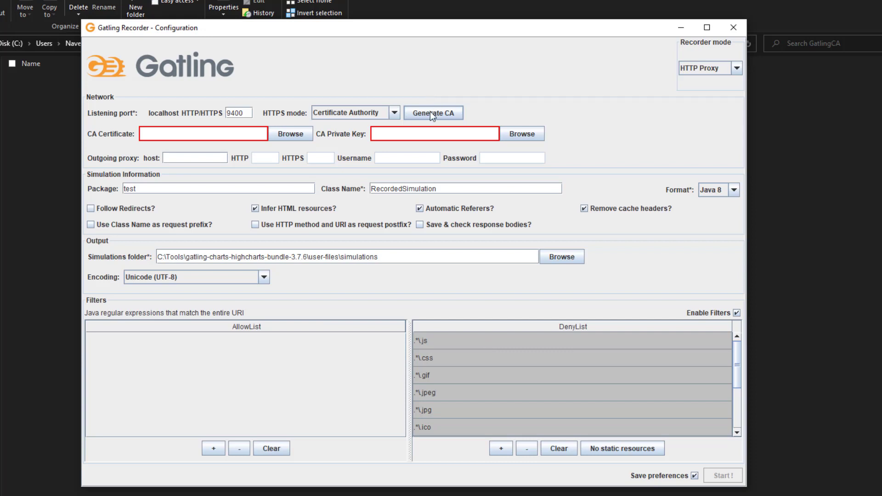
{"action": "left_click", "coordinate": [433, 113]}
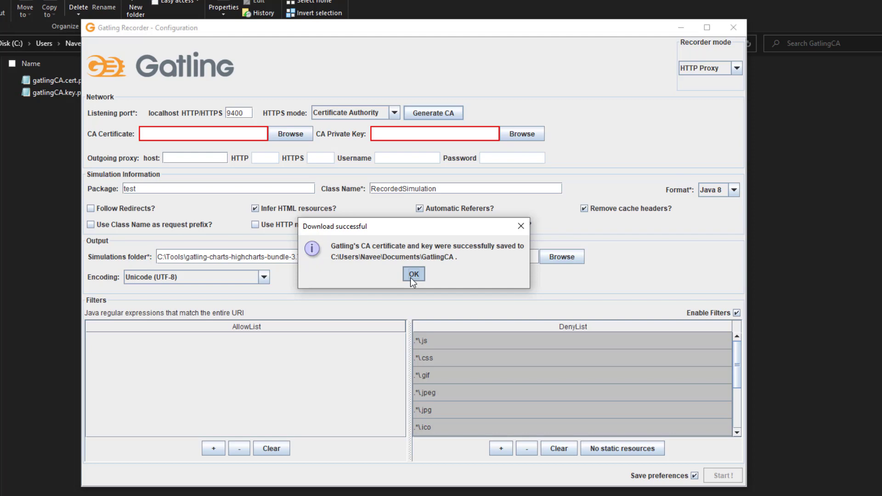
{"action": "left_click", "coordinate": [413, 274]}
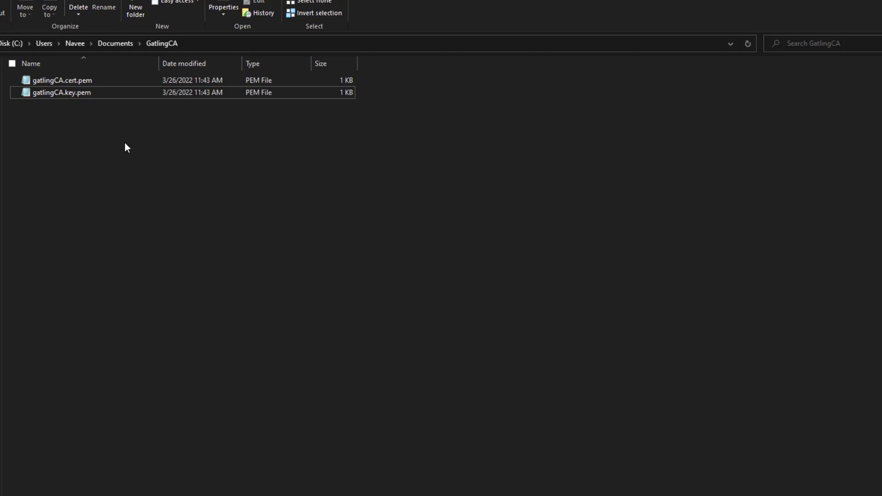
{"action": "mouse_move", "coordinate": [99, 109]}
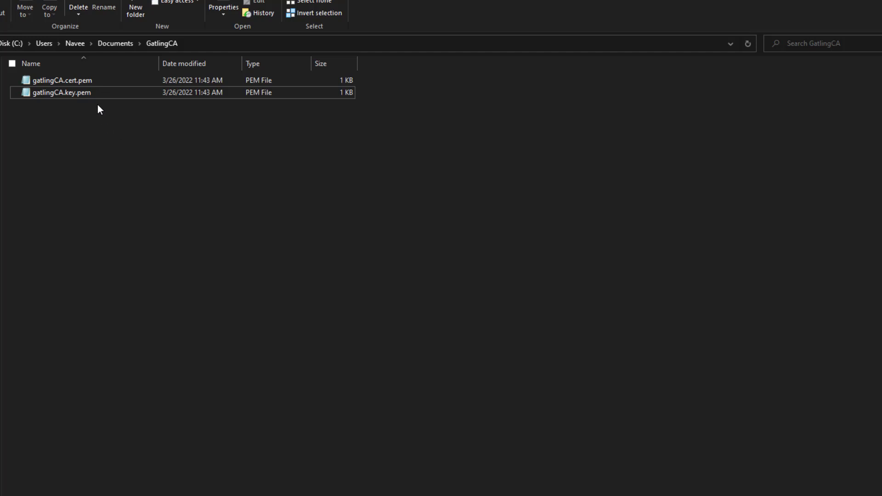
- Rename gatlingCA.cert.pem to gatlingCA.crt, accepting the extension change
{"action": "left_click", "coordinate": [61, 80]}
{"action": "type", "text": "gatlingCA.crt"}
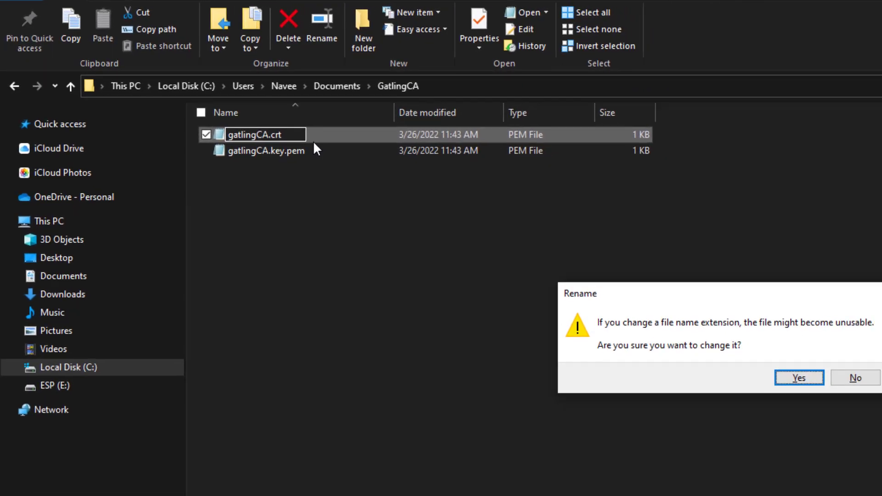
{"action": "left_click", "coordinate": [799, 378]}
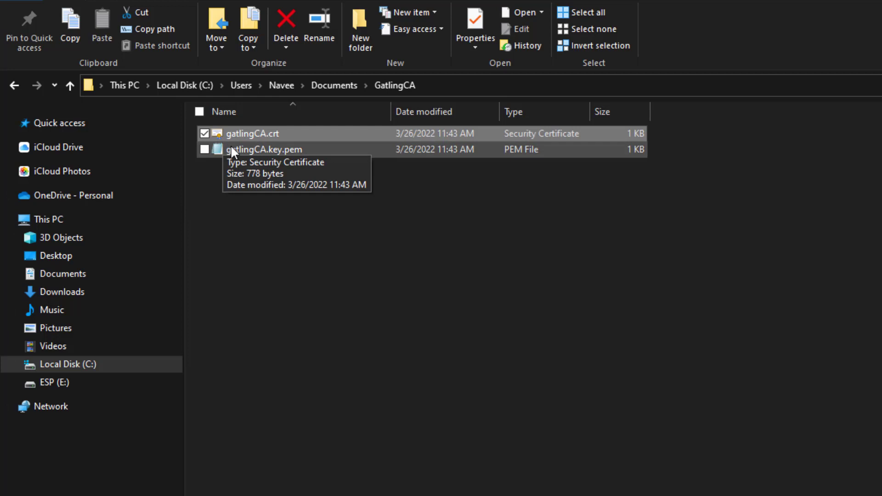
- View gatlingCA.crt's context options, then switch to a new Firefox tab
{"action": "right_click", "coordinate": [252, 134]}
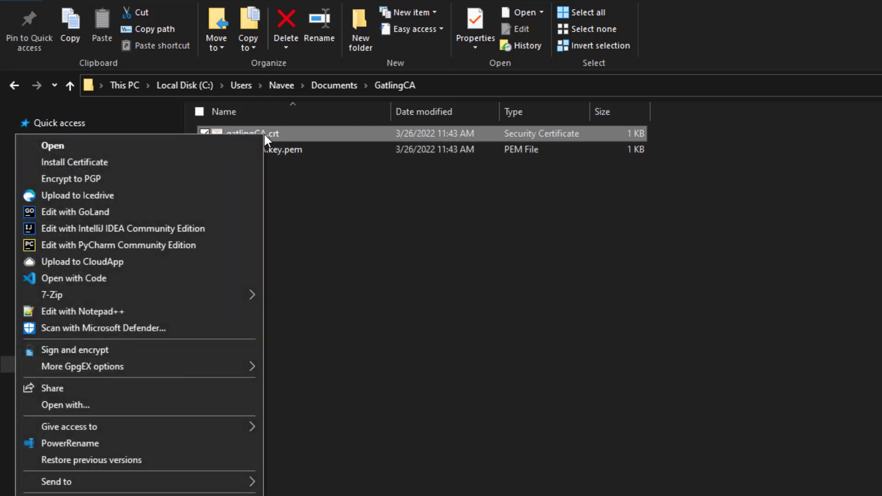
{"action": "mouse_move", "coordinate": [152, 167]}
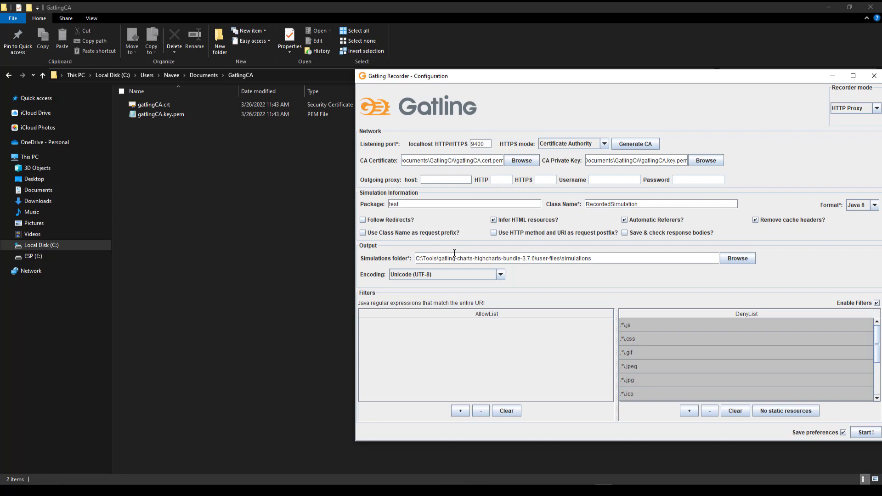
{"action": "left_click", "coordinate": [872, 77]}
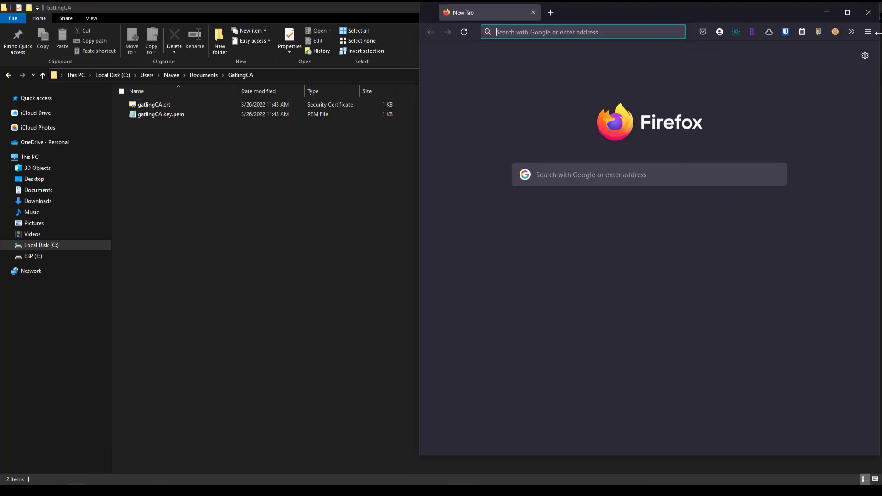
- Search Firefox Settings for 'cert' and open View Certificates
{"action": "left_click", "coordinate": [869, 31]}
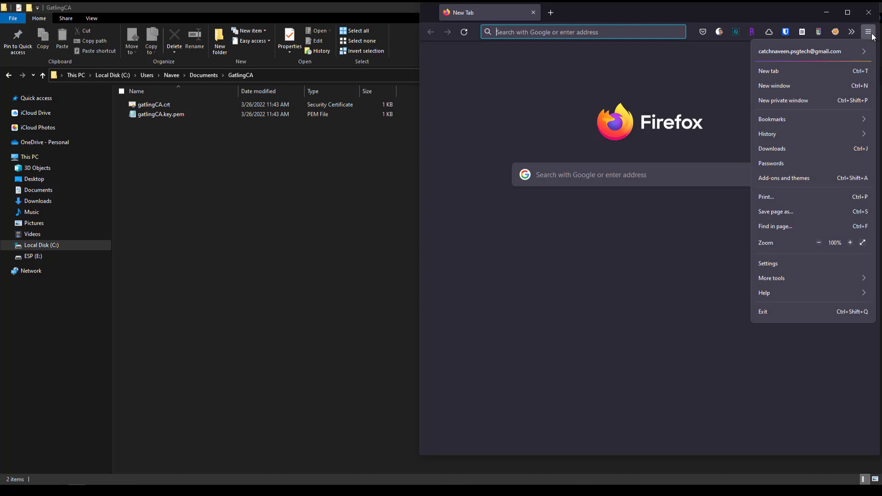
{"action": "left_click", "coordinate": [768, 263]}
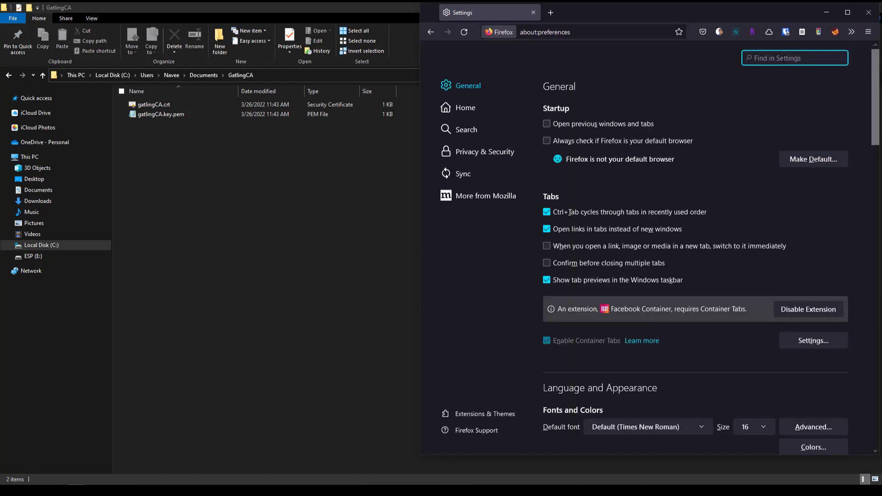
{"action": "type", "text": "cert"}
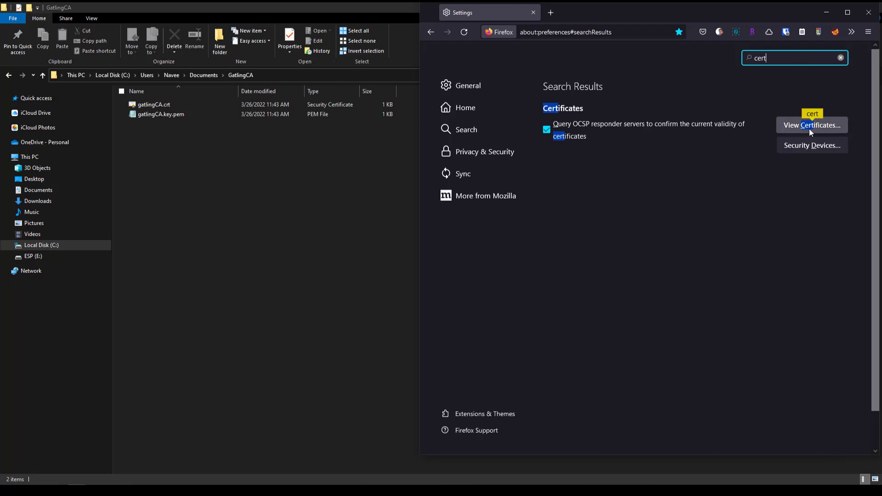
{"action": "left_click", "coordinate": [812, 125]}
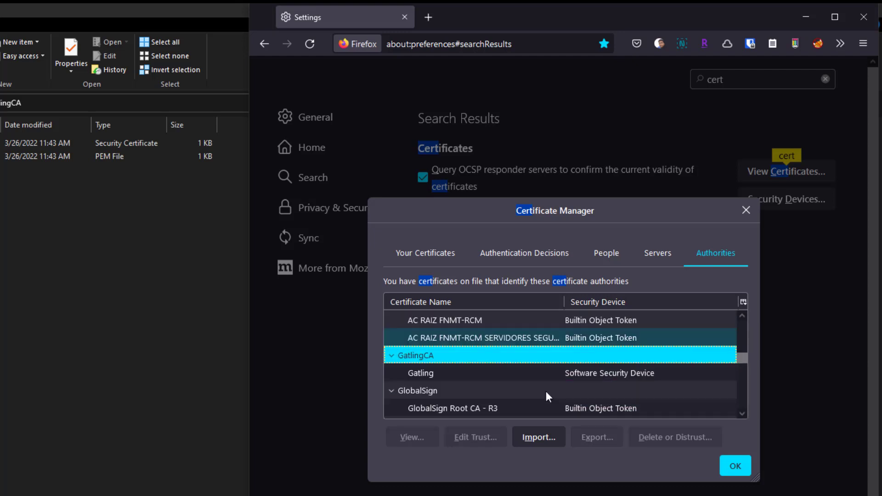
- Delete the old Gatling authority certificate from the Authorities list
{"action": "left_click", "coordinate": [420, 373]}
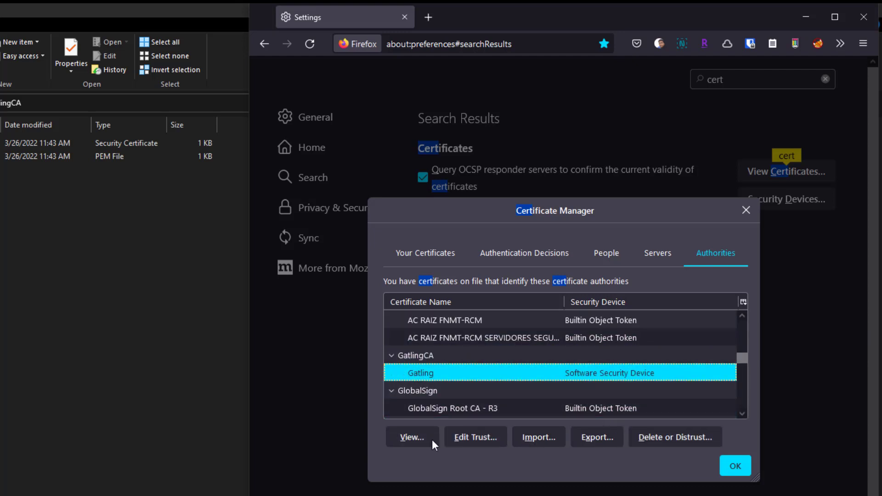
{"action": "left_click", "coordinate": [674, 437]}
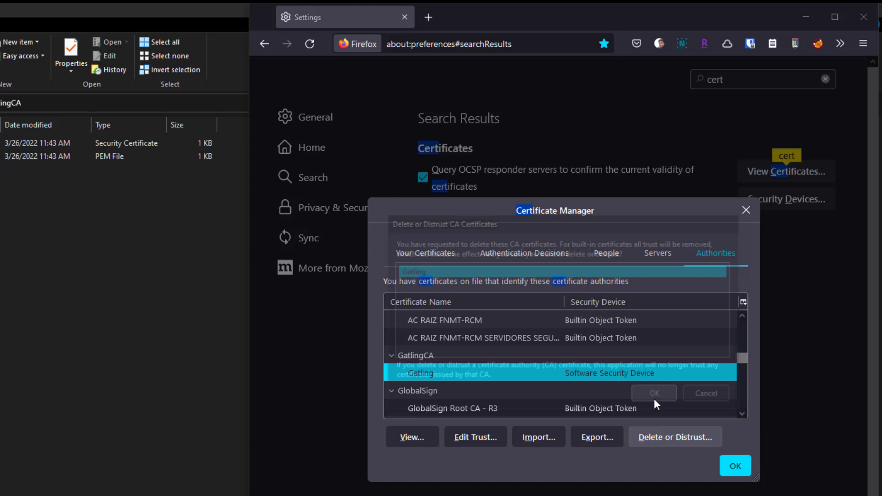
{"action": "left_click", "coordinate": [654, 393]}
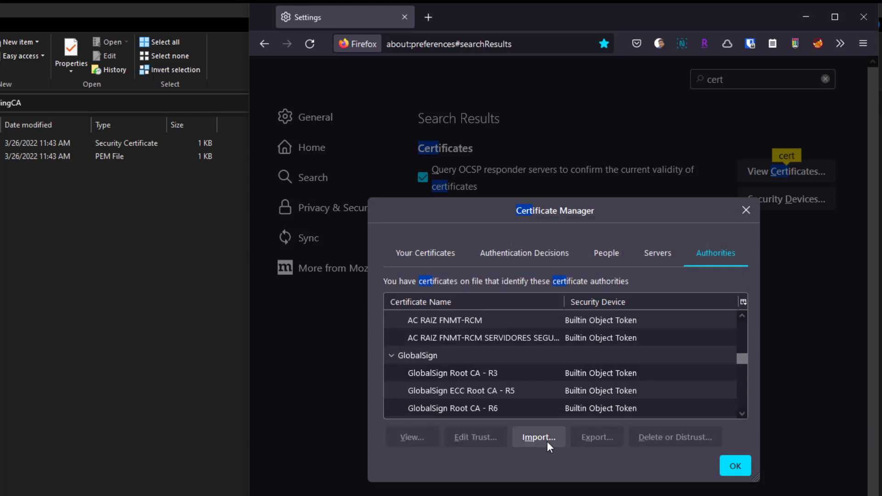
- Import gatlingCA.crt as an authority certificate and close the Settings tab
{"action": "left_click", "coordinate": [539, 436]}
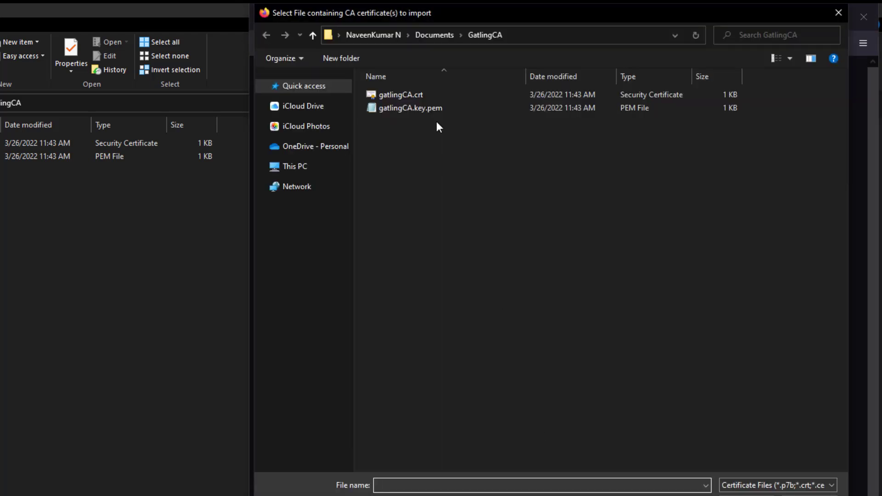
{"action": "left_click", "coordinate": [400, 95]}
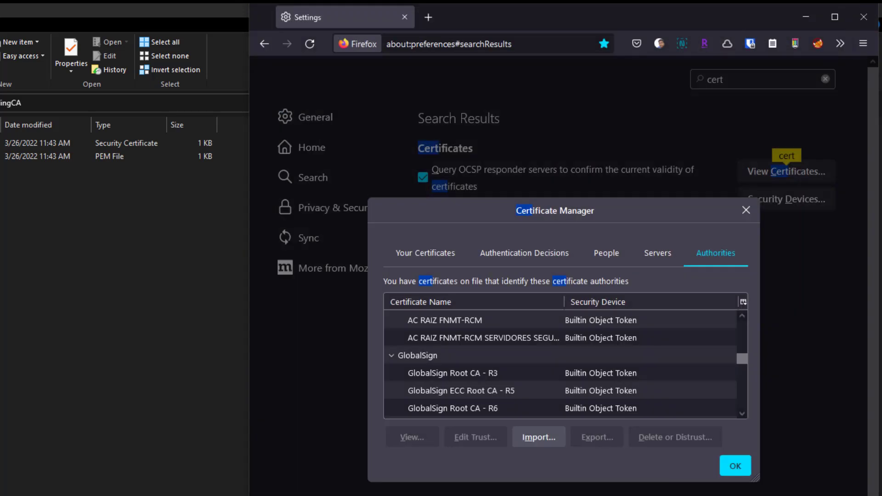
{"action": "left_click", "coordinate": [539, 436]}
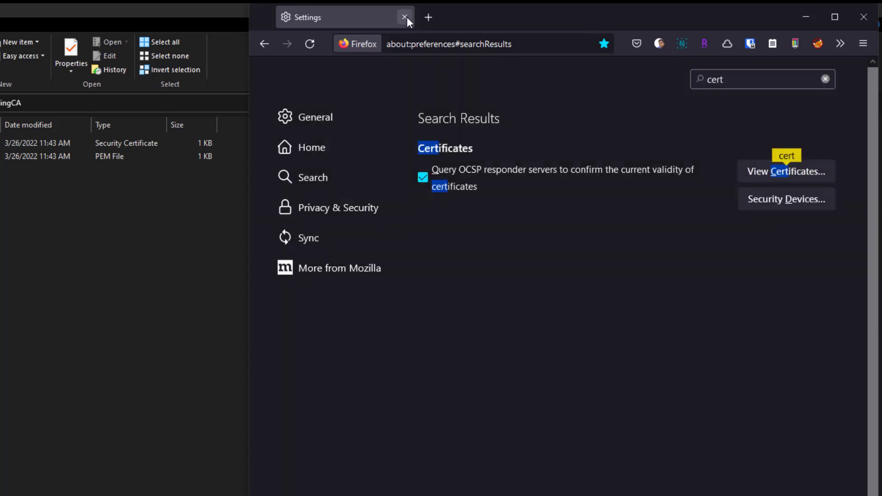
{"action": "left_click", "coordinate": [404, 17]}
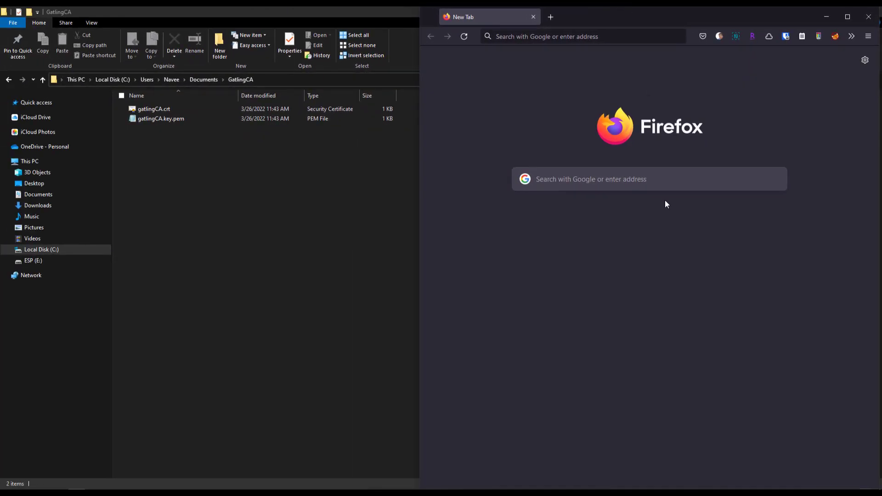
{"action": "mouse_move", "coordinate": [680, 302]}
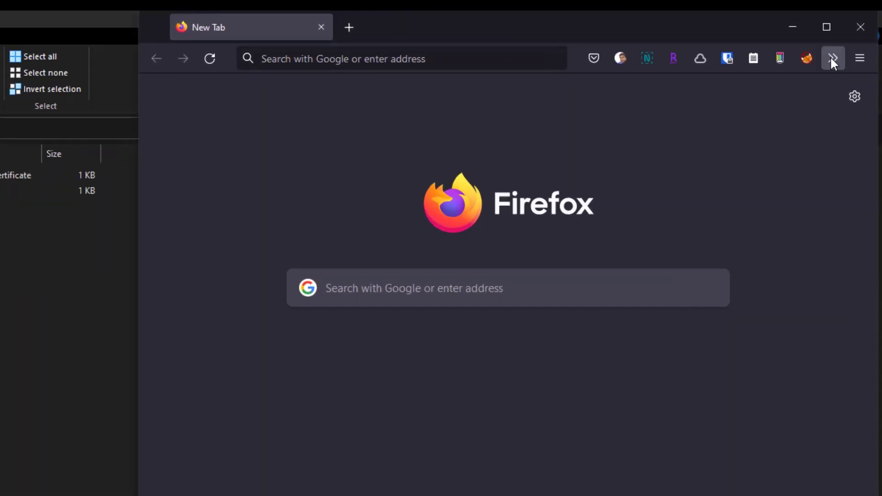
- Set FoxyProxy to route all URLs through localhost:9400
{"action": "left_click", "coordinate": [792, 68]}
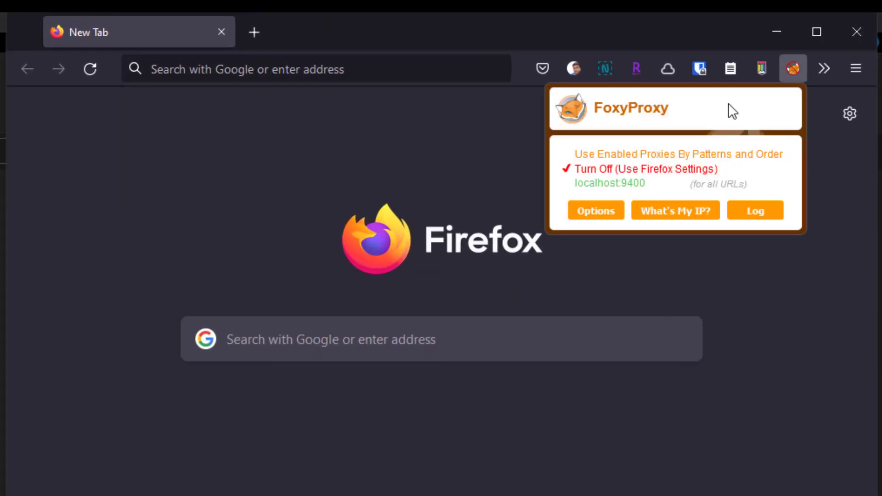
{"action": "mouse_move", "coordinate": [606, 191]}
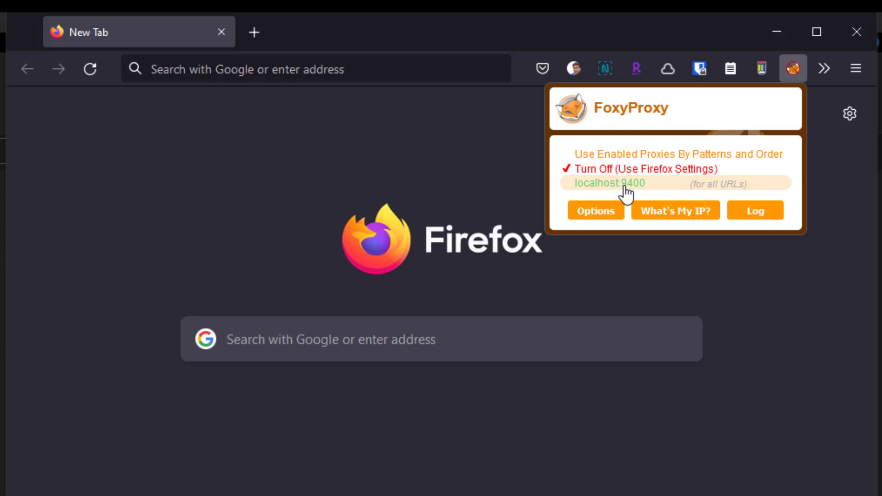
{"action": "left_click", "coordinate": [610, 183]}
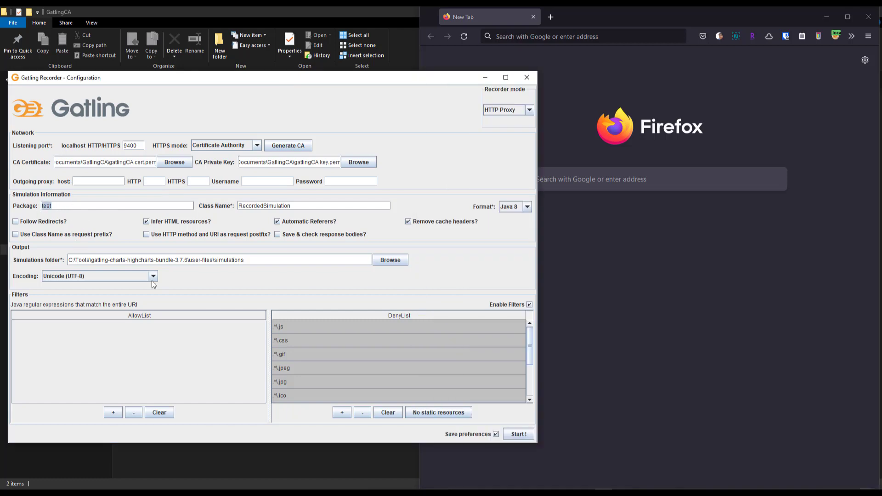
{"action": "type", "text": "OnlineBoutiqu"}
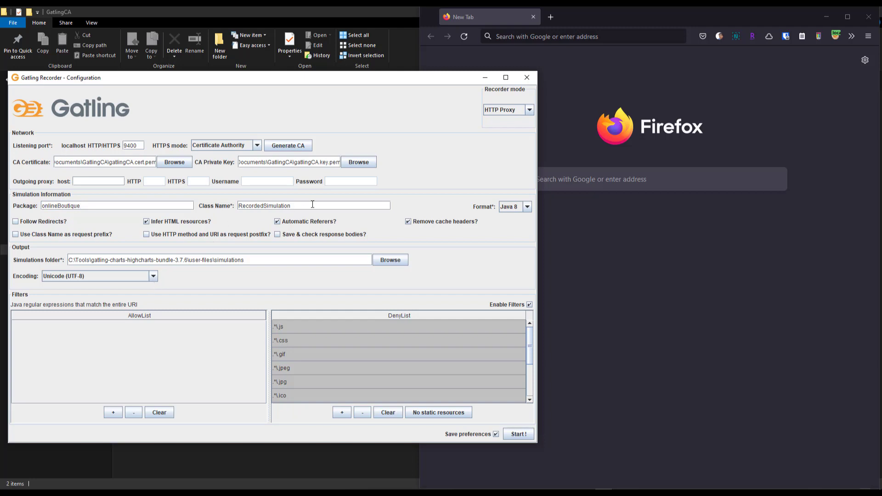
{"action": "left_click", "coordinate": [528, 206]}
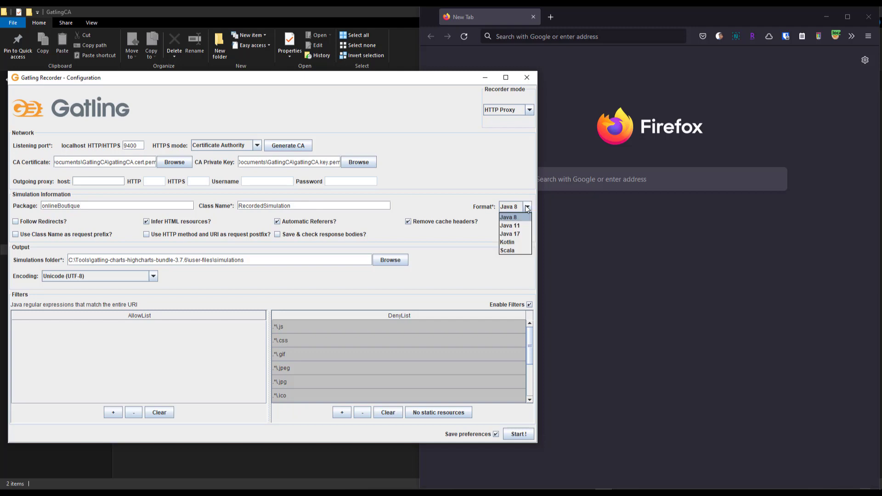
{"action": "left_click", "coordinate": [509, 217]}
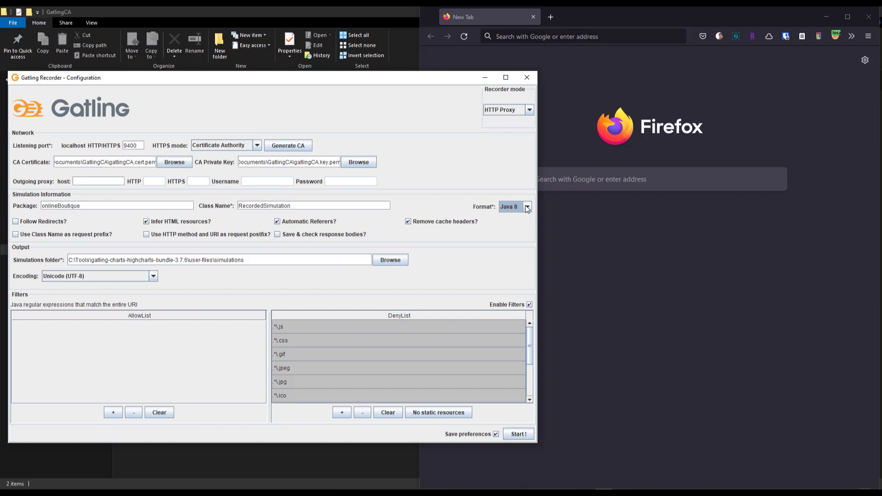
{"action": "mouse_move", "coordinate": [231, 246]}
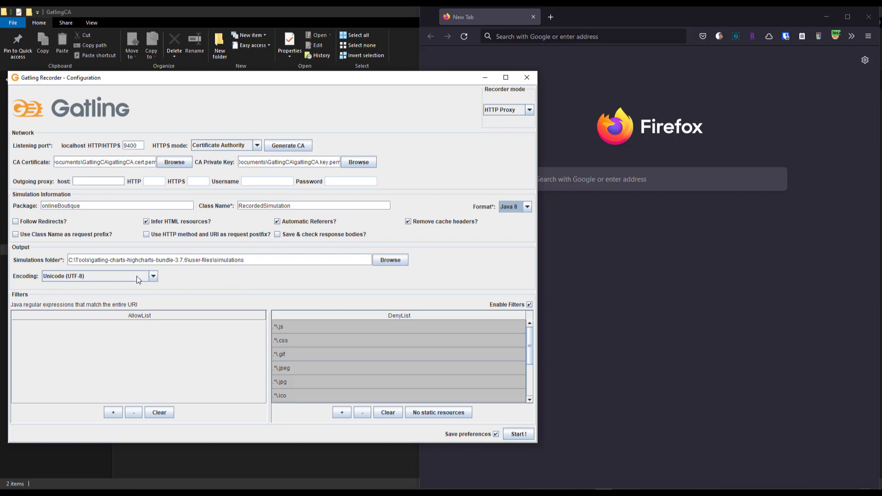
{"action": "scroll", "scroll_direction": "down", "scroll_amount": 3}
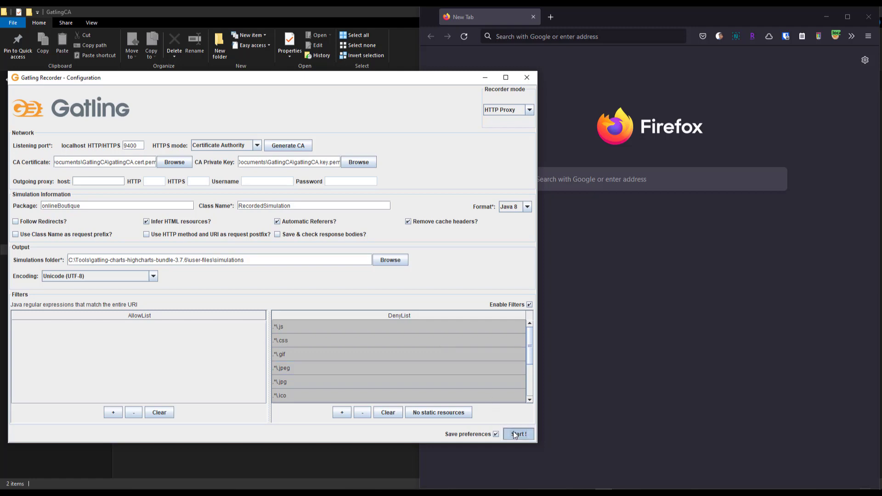
{"action": "mouse_move", "coordinate": [447, 330]}
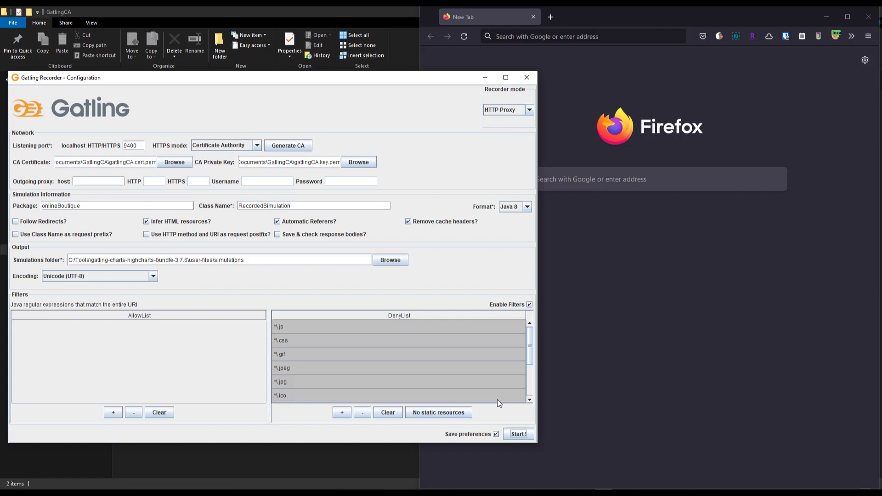
{"action": "mouse_move", "coordinate": [521, 424]}
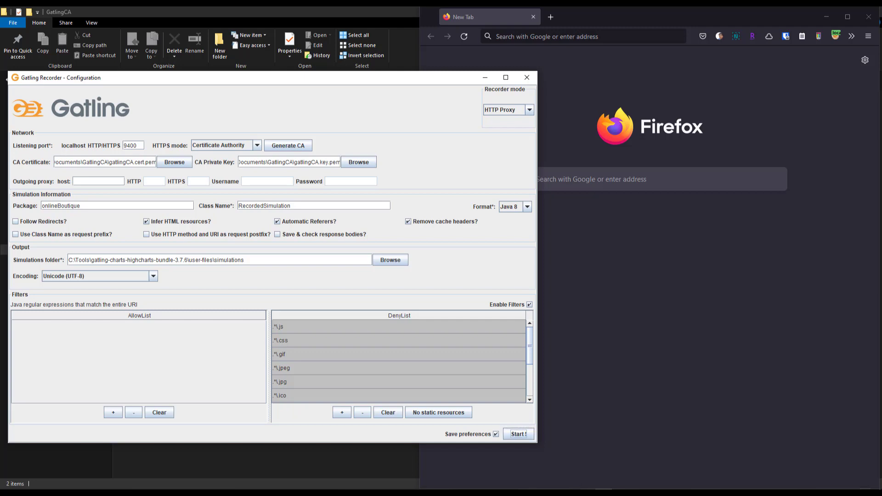
- Attempt to start recording, which fails because gatlingCA.cert.pem is not a file
{"action": "left_click", "coordinate": [519, 433]}
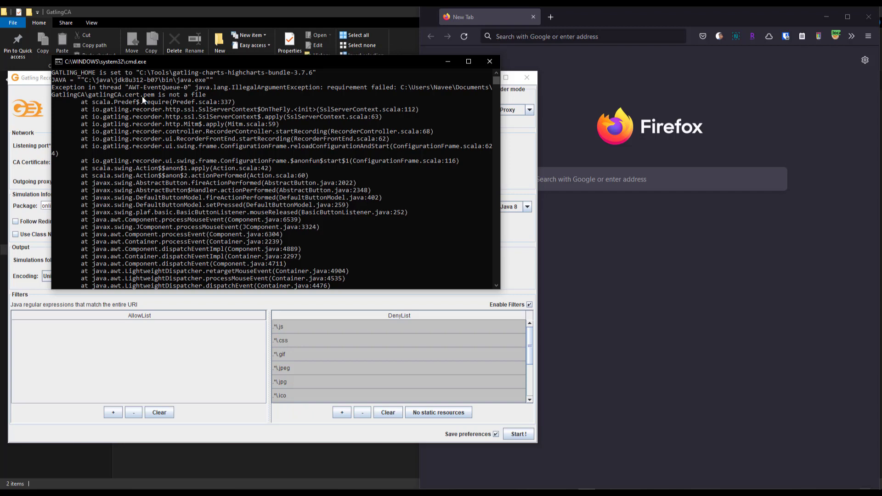
{"action": "mouse_move", "coordinate": [182, 102]}
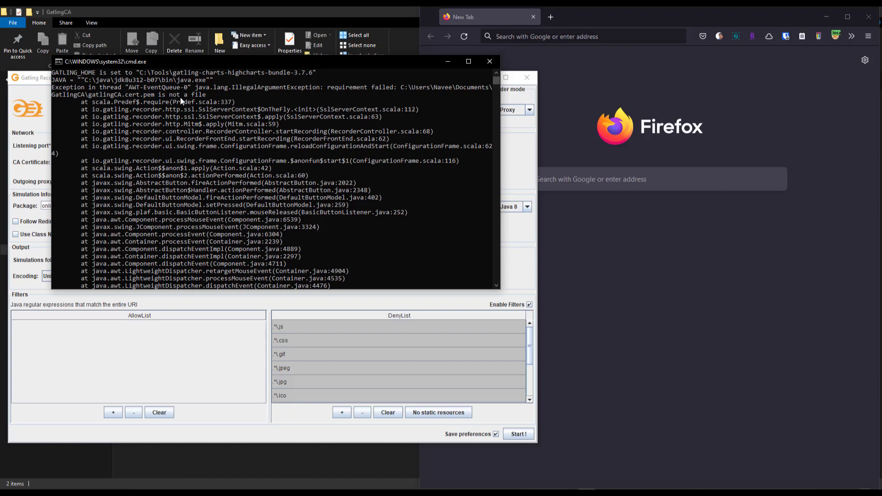
{"action": "mouse_move", "coordinate": [357, 137]}
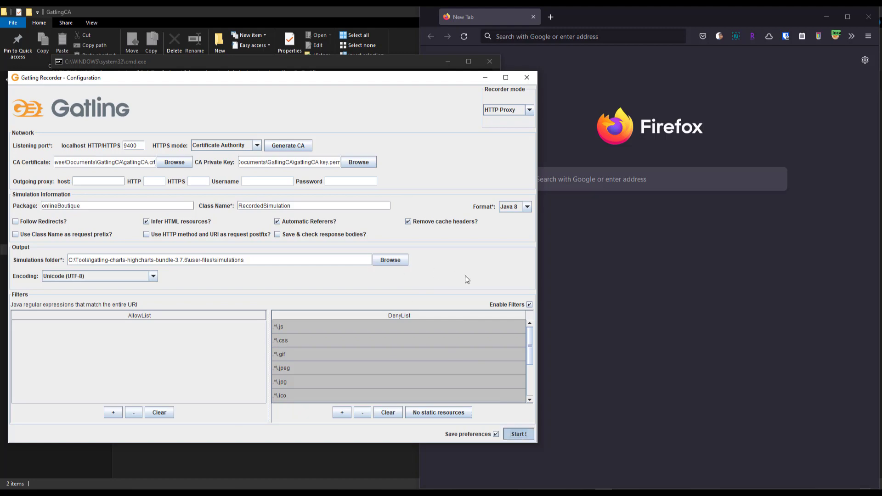
- Start recording with the recorder on the left half and add the 00_Launch tag
{"action": "left_click", "coordinate": [519, 434]}
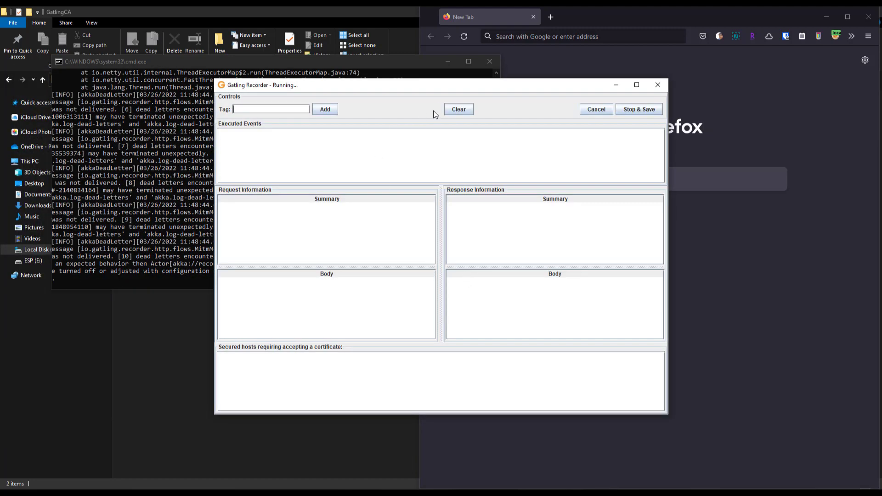
{"action": "left_click_drag", "start_coordinate": [261, 85], "coordinate": [252, 87]}
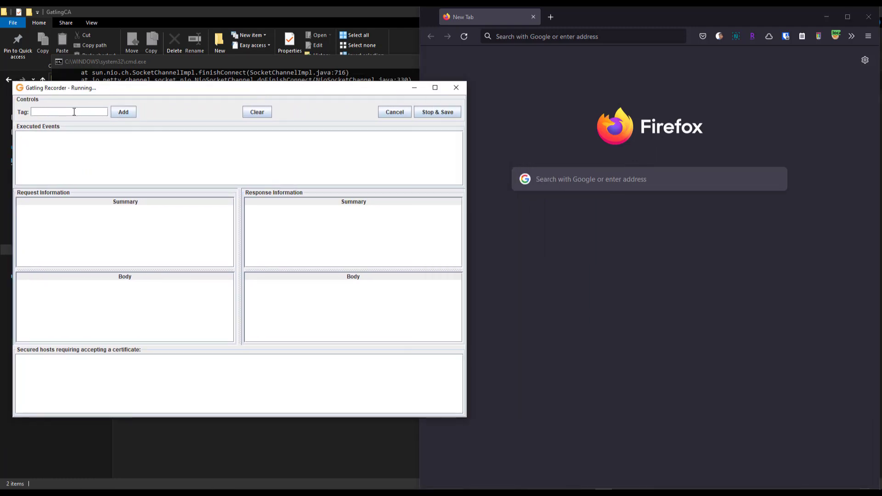
{"action": "type", "text": "00_"}
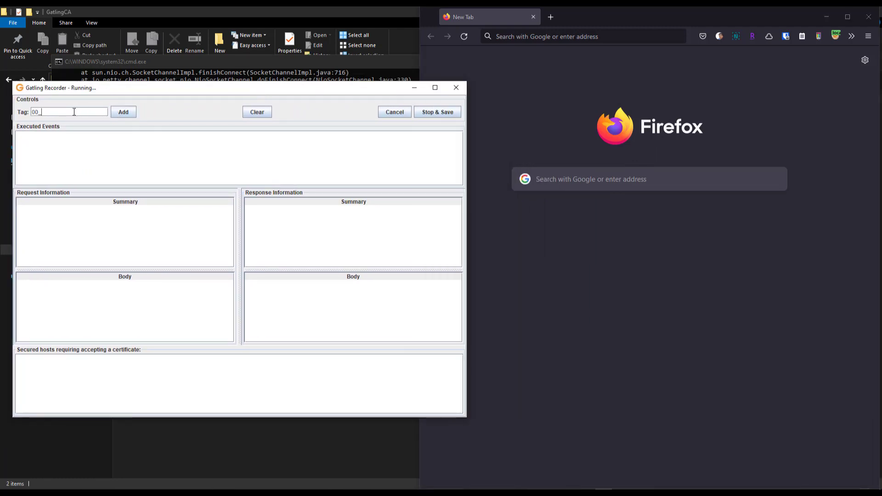
{"action": "type", "text": "Launch"}
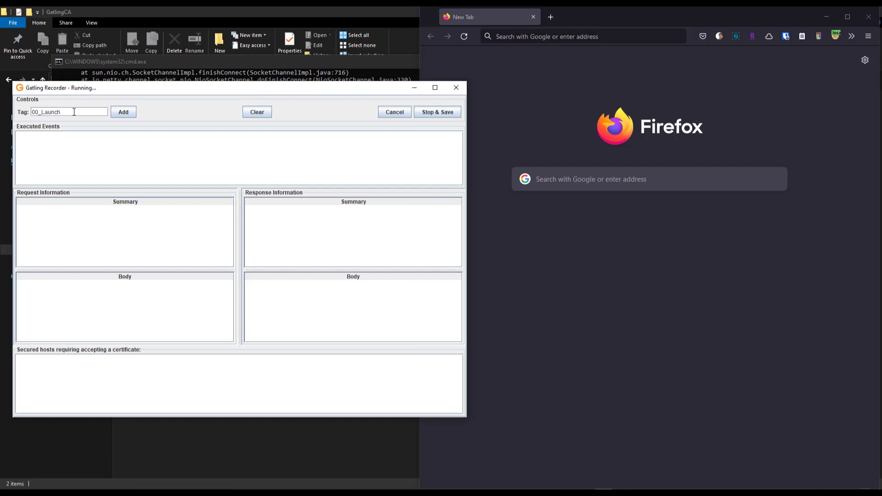
{"action": "left_click", "coordinate": [123, 111]}
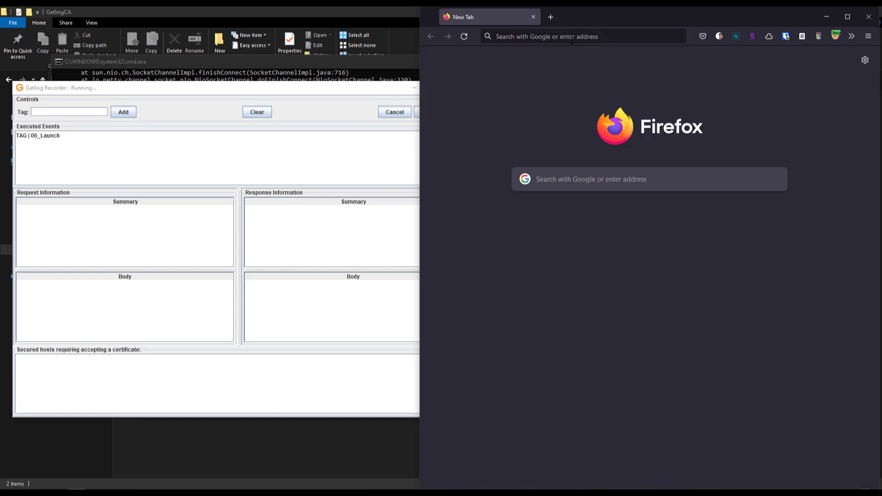
- Browse onlineboutique.dev, add Sunglasses to the cart, then stop and save the recording
{"action": "type", "text": "onlineboutique.dev/"}
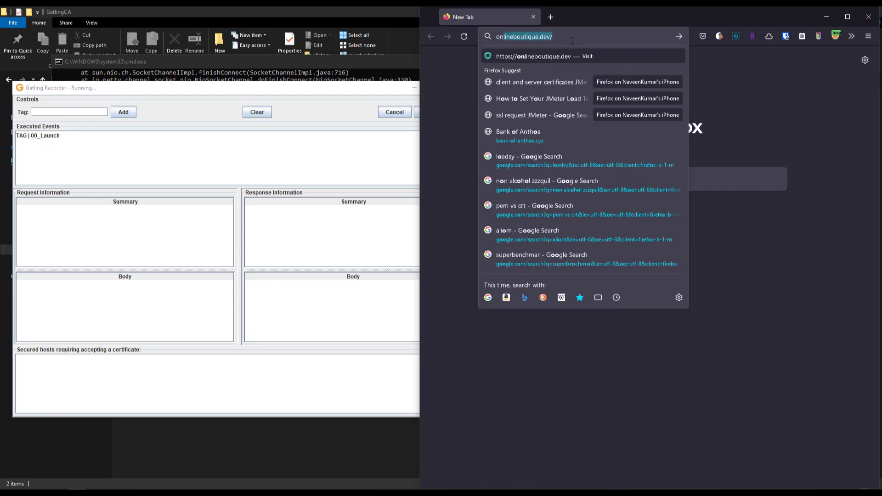
{"action": "key", "text": "Enter"}
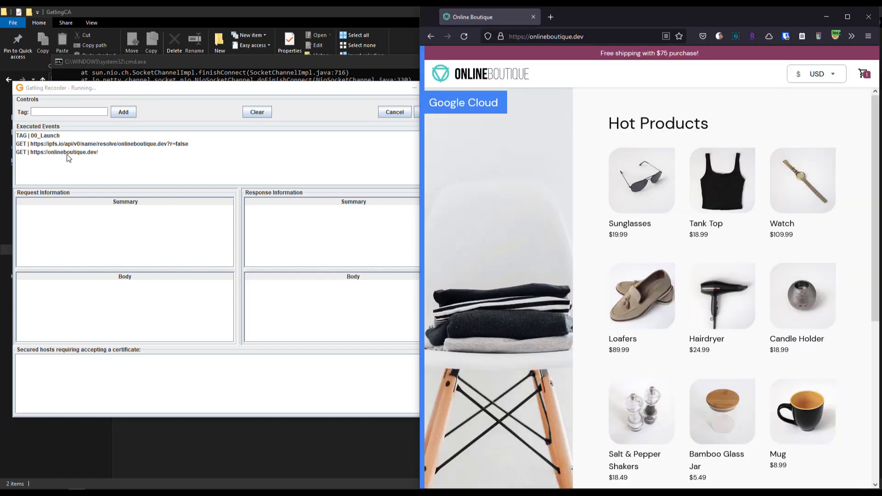
{"action": "mouse_move", "coordinate": [690, 103]}
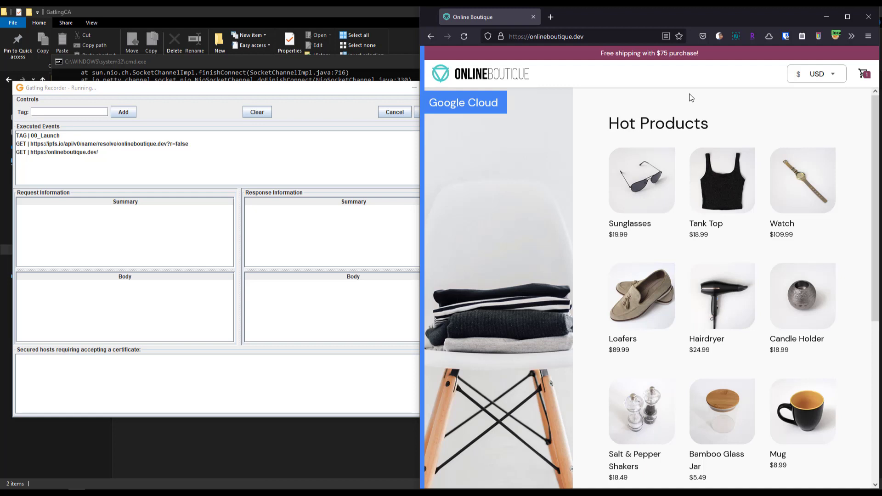
{"action": "left_click", "coordinate": [641, 179]}
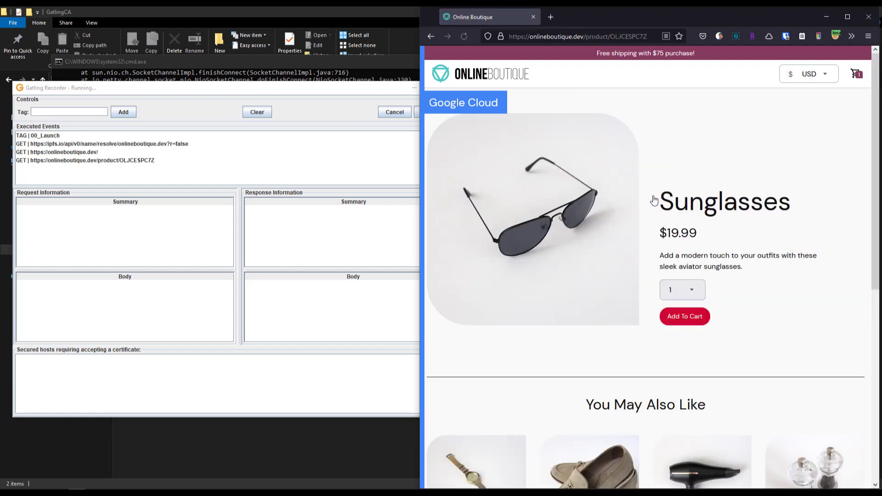
{"action": "left_click", "coordinate": [69, 111]}
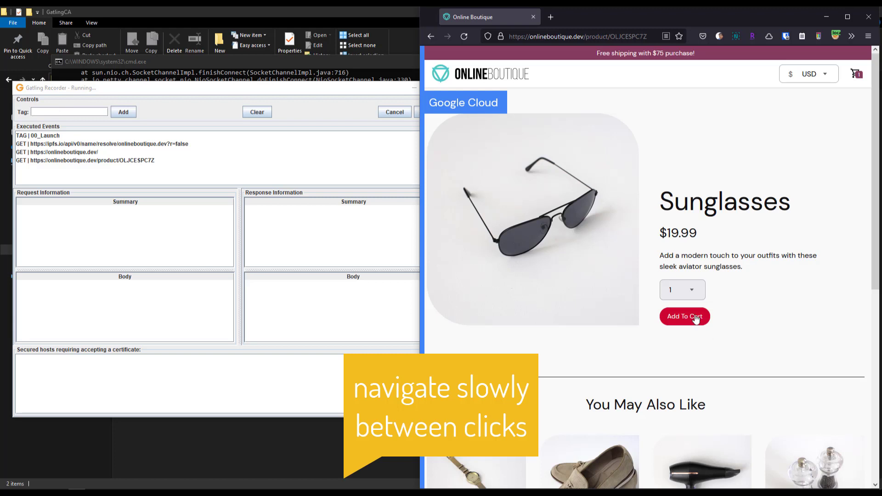
{"action": "left_click", "coordinate": [684, 317]}
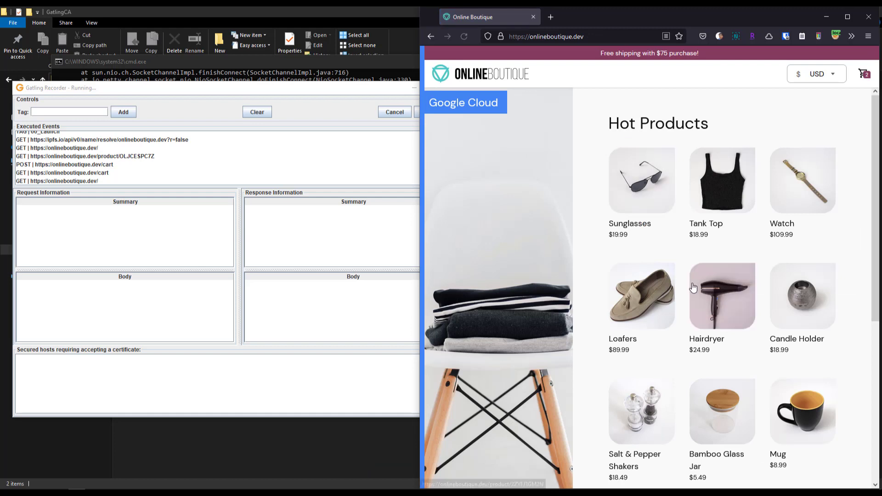
{"action": "scroll", "scroll_direction": "down", "scroll_amount": 3}
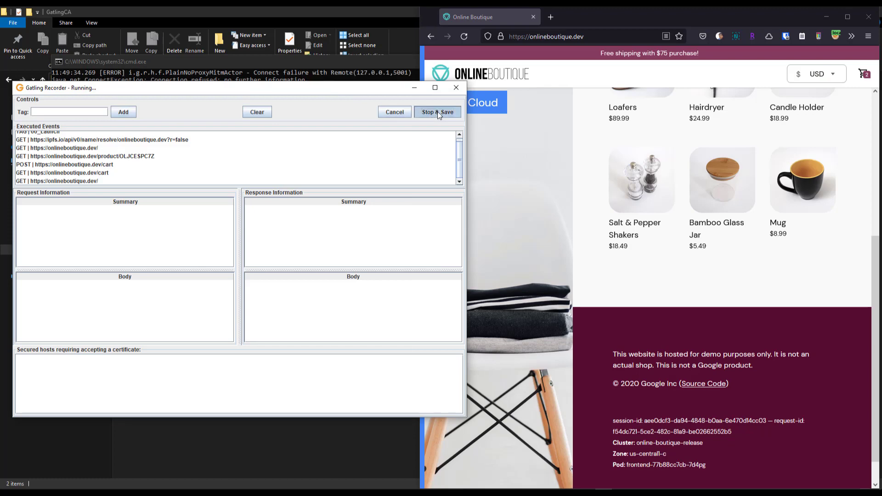
{"action": "left_click", "coordinate": [437, 112]}
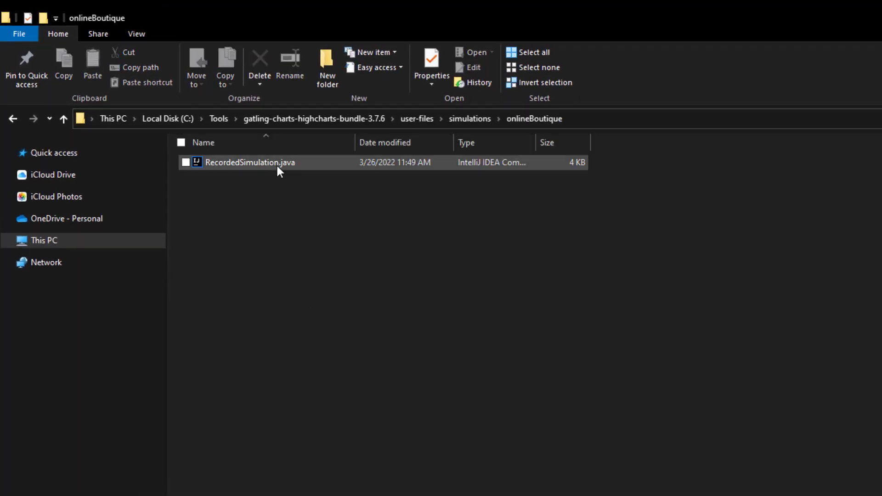
- Open RecordedSimulation.java in Notepad++ from its context menu
{"action": "right_click", "coordinate": [251, 162]}
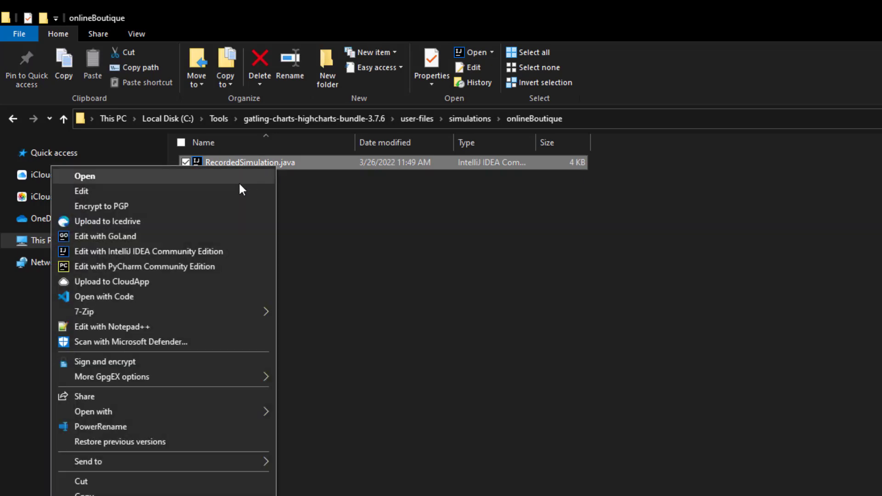
{"action": "left_click", "coordinate": [112, 327]}
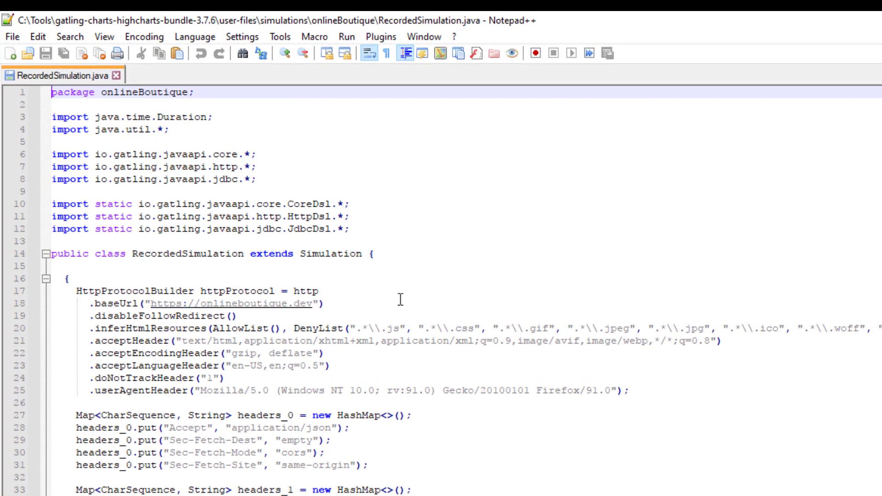
{"action": "scroll", "scroll_direction": "down", "scroll_amount": 3}
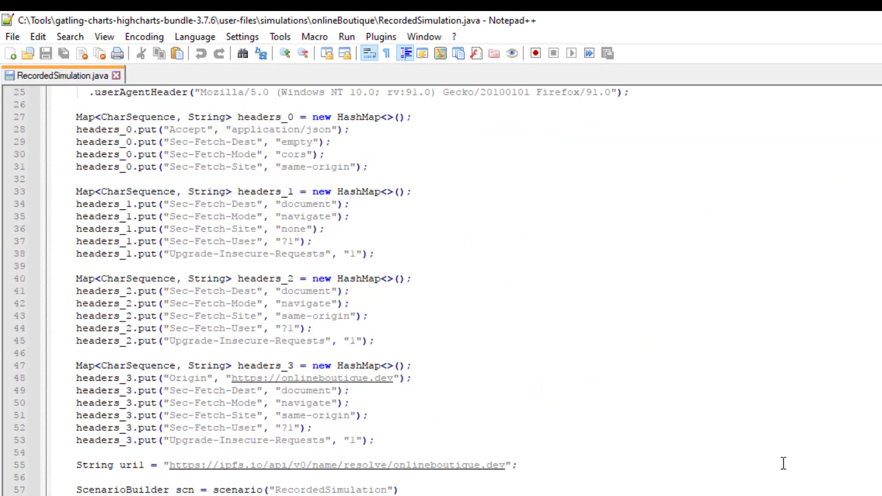
{"action": "scroll", "scroll_direction": "down", "scroll_amount": 3}
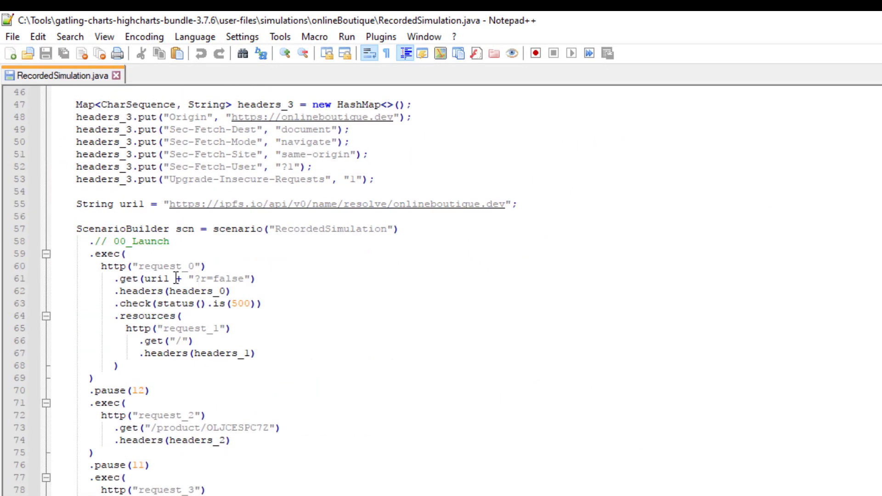
{"action": "left_click", "coordinate": [175, 415]}
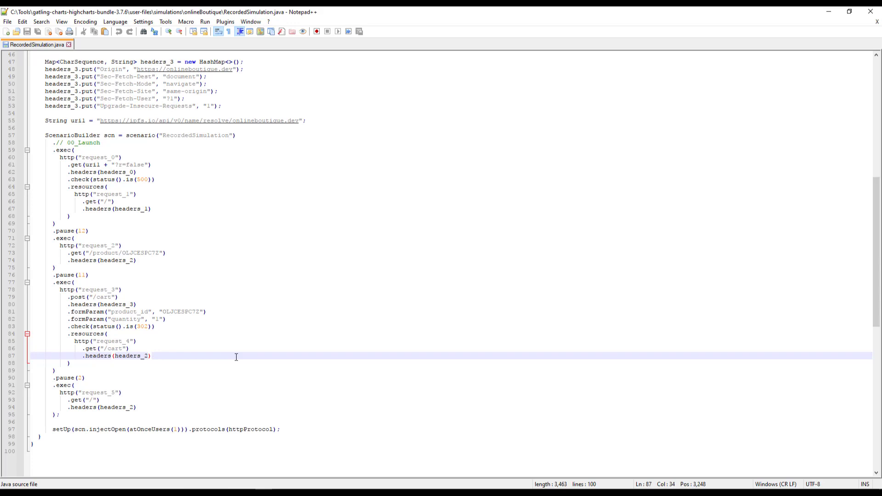
{"action": "mouse_move", "coordinate": [256, 357]}
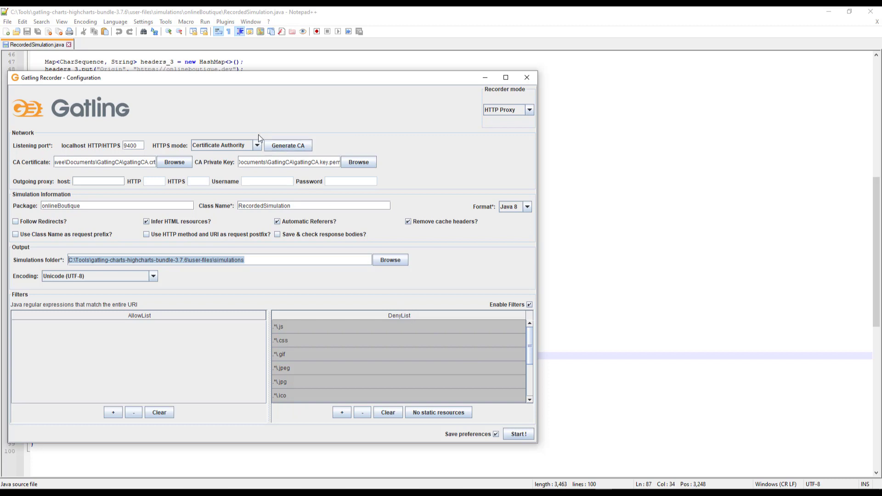
{"action": "mouse_move", "coordinate": [462, 164]}
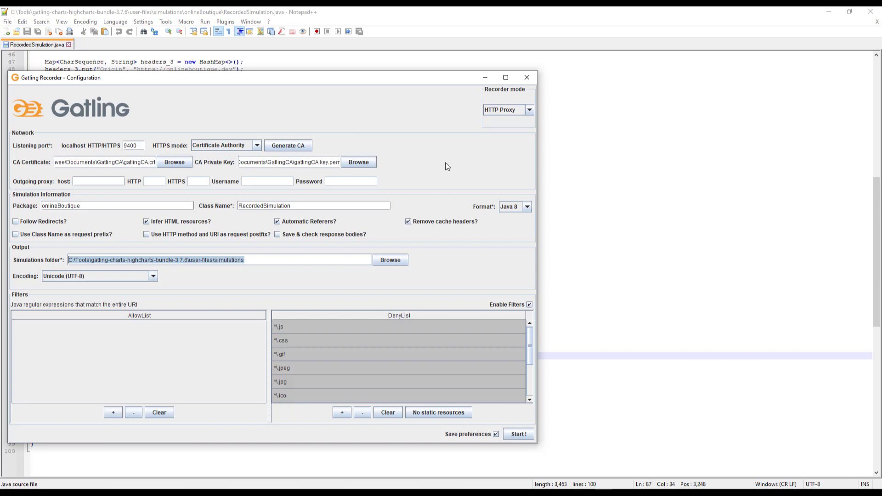
{"action": "mouse_move", "coordinate": [496, 120]}
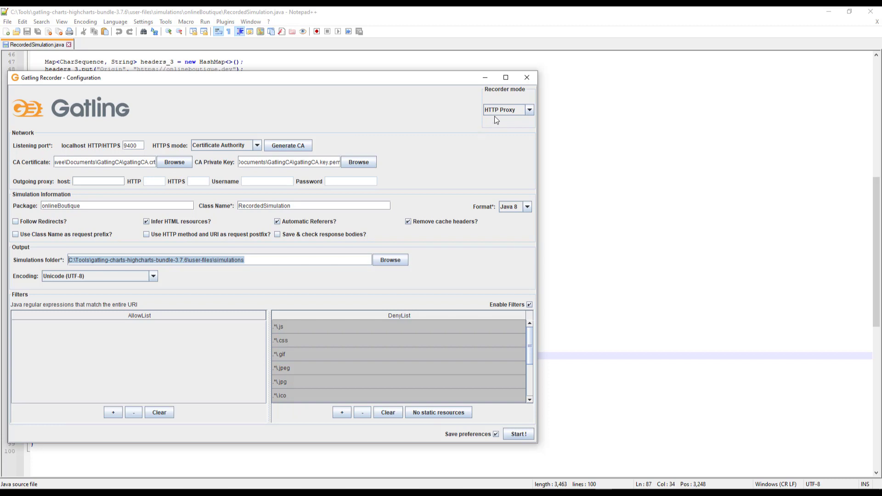
- Open the Recorder mode dropdown to show the HTTP Proxy and HAR Converter options
{"action": "left_click", "coordinate": [533, 110]}
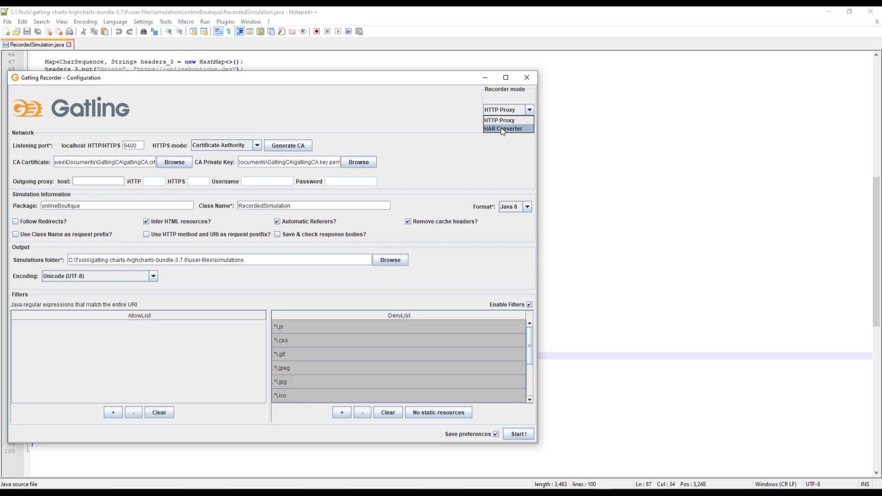
{"action": "mouse_move", "coordinate": [503, 155]}
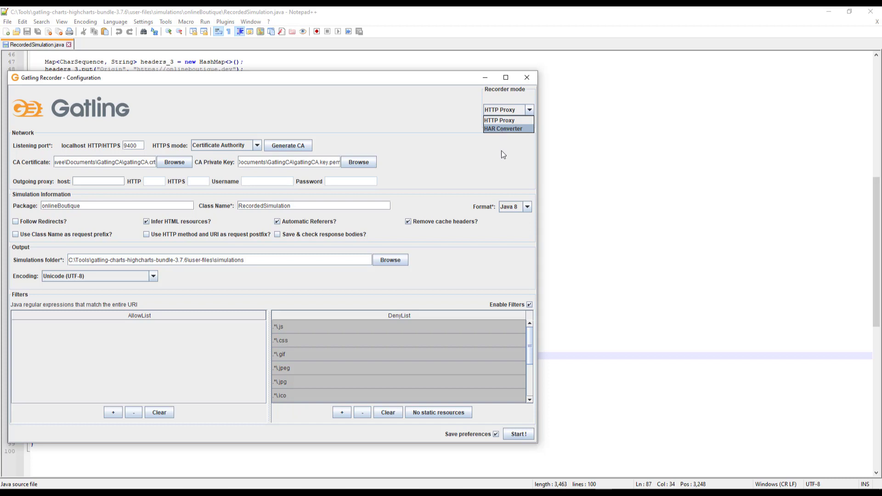